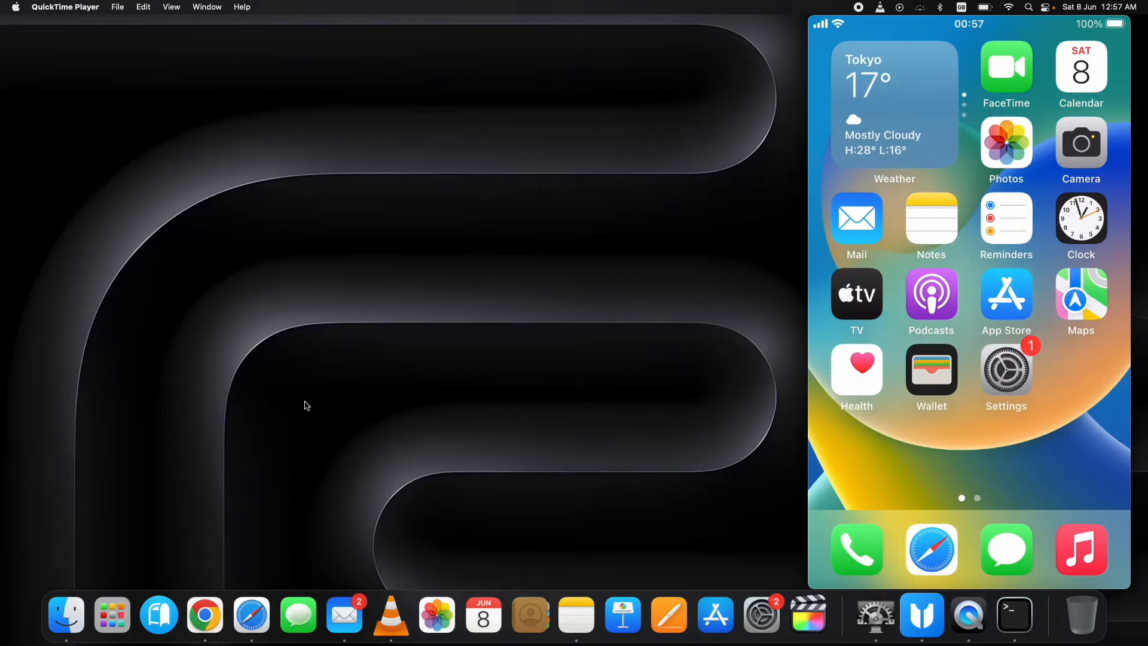
On the iPhone, view the Apple ID account page in Settings, then return home
{"action": "left_click", "coordinate": [1006, 370]}
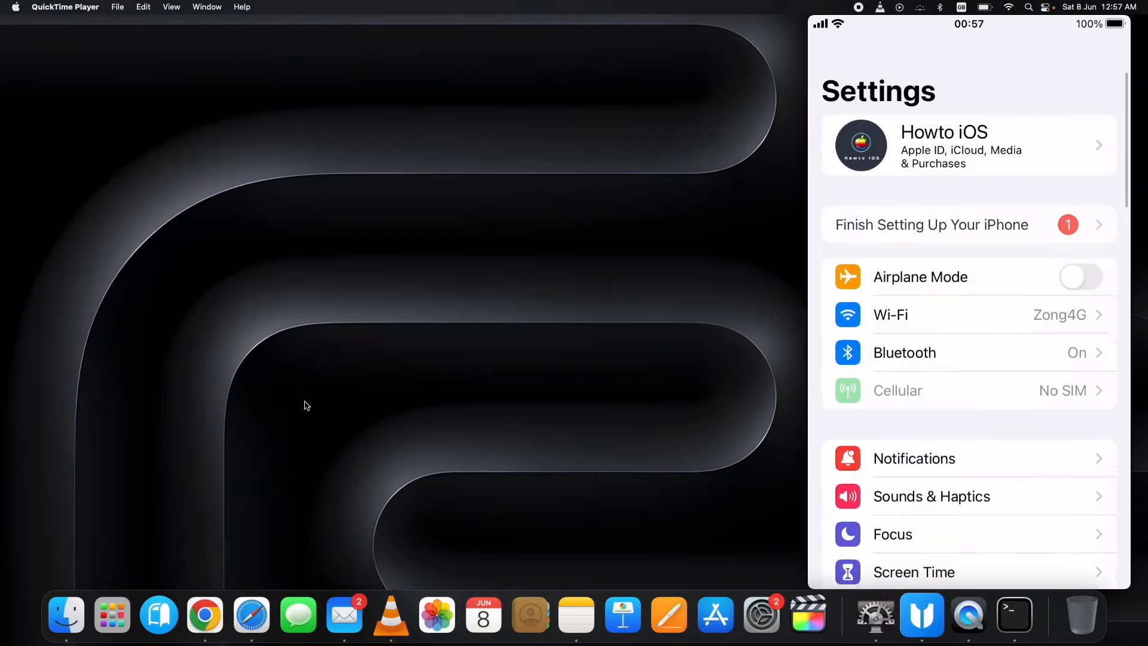
{"action": "left_click", "coordinate": [968, 145]}
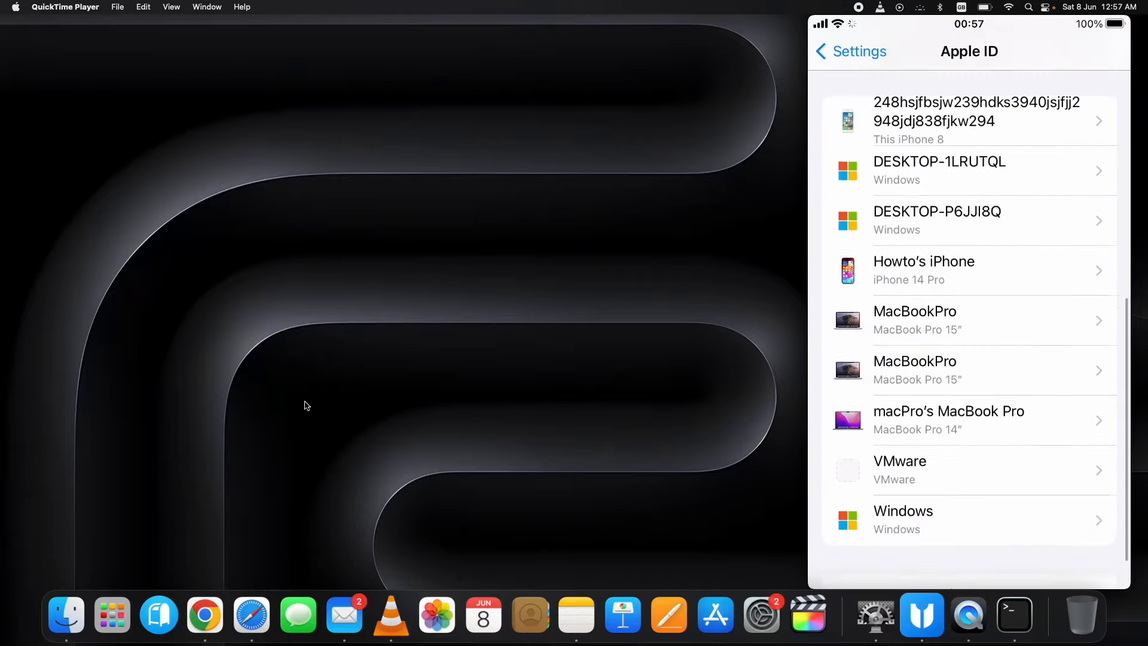
{"action": "scroll", "scroll_direction": "down", "scroll_amount": 3}
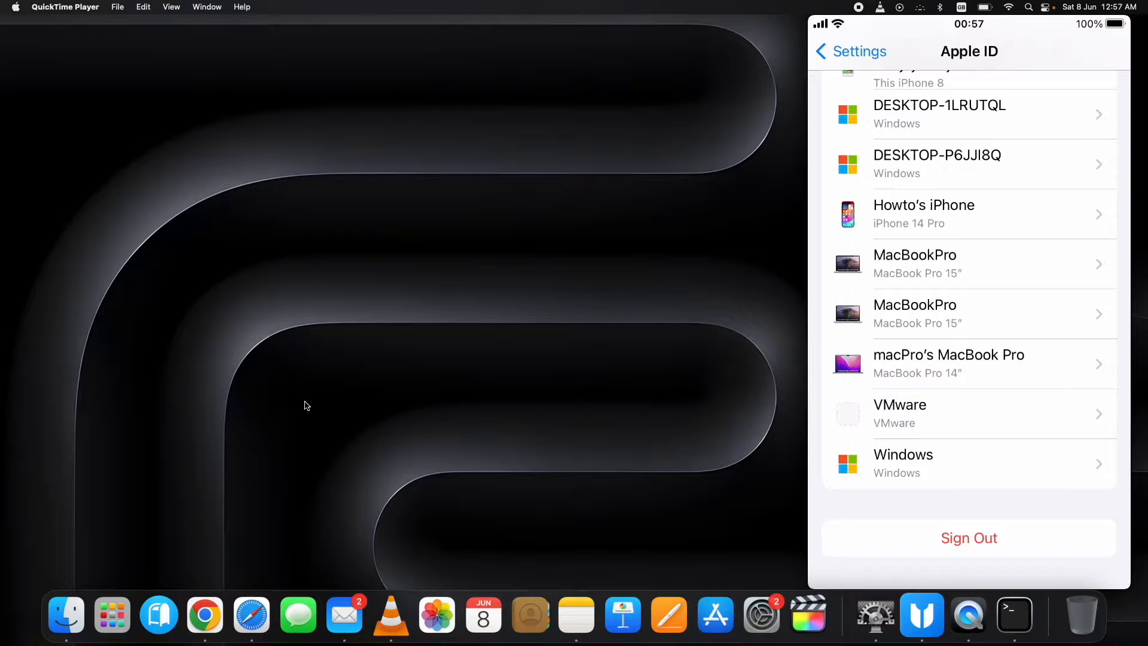
{"action": "left_click", "coordinate": [850, 52]}
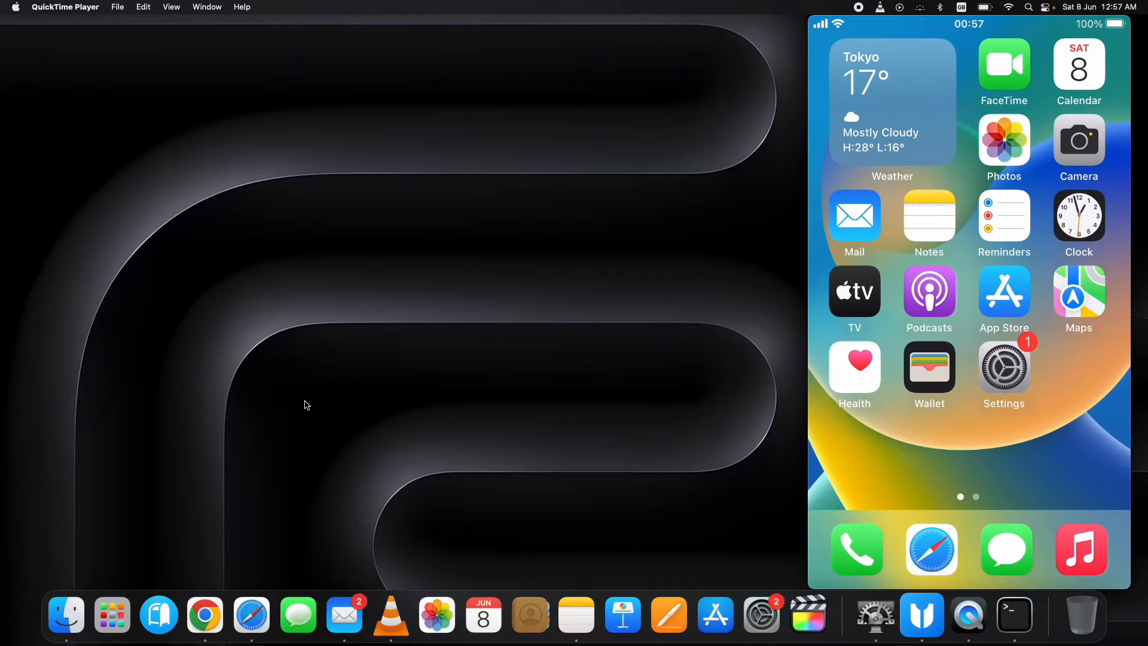
Bring up the Tenorshare 4uKey (Mac) page in Safari and scroll to its download section
{"action": "left_click", "coordinate": [251, 614]}
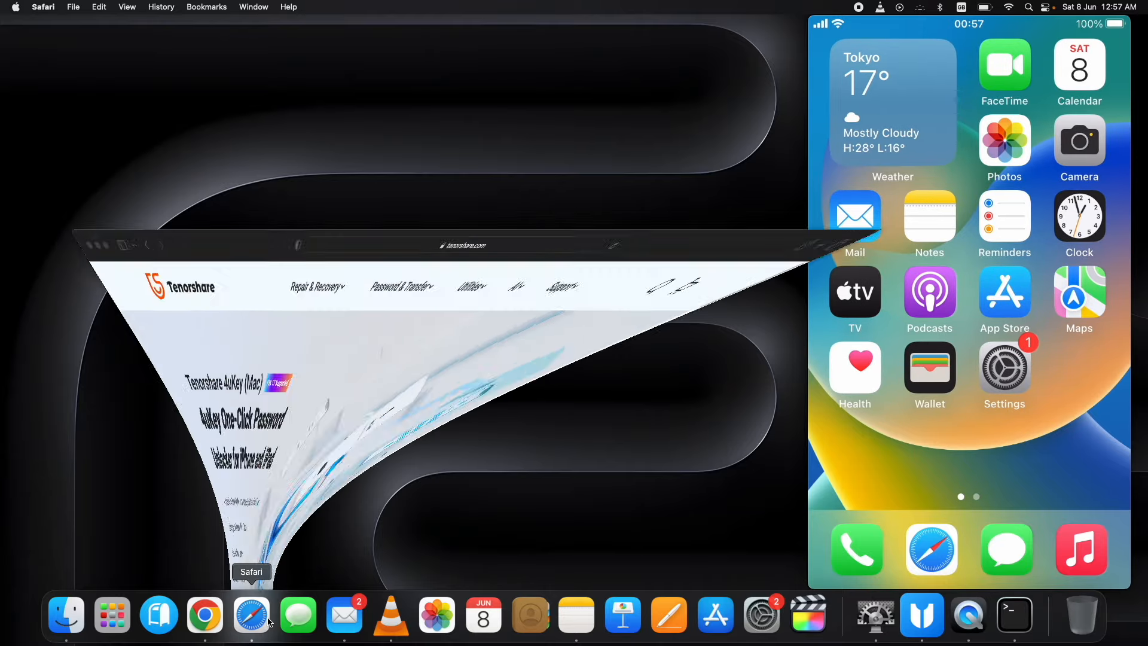
{"action": "left_click", "coordinate": [252, 618]}
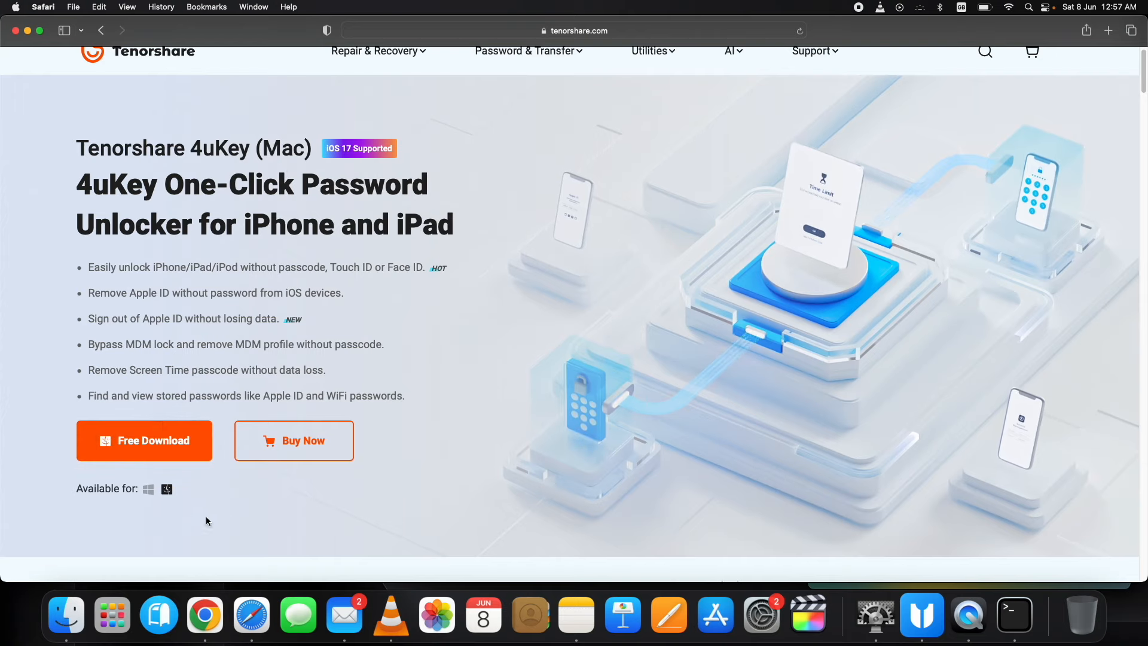
{"action": "scroll", "scroll_direction": "down", "scroll_amount": 3}
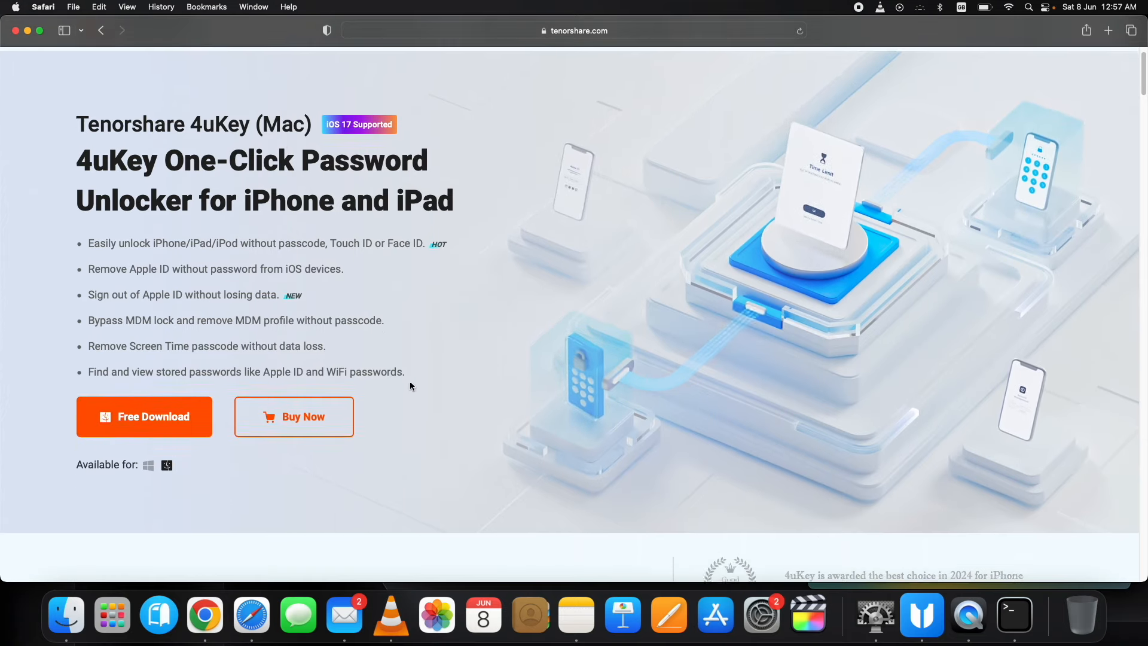
{"action": "scroll", "scroll_direction": "down", "scroll_amount": 3}
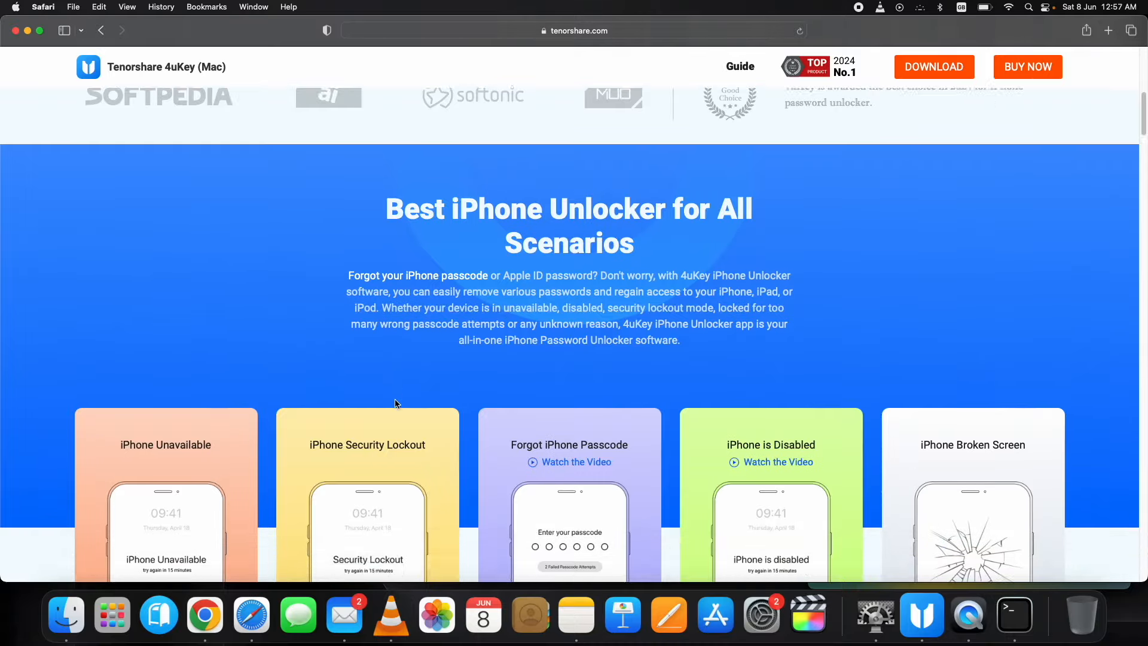
{"action": "scroll", "scroll_direction": "down", "scroll_amount": 3}
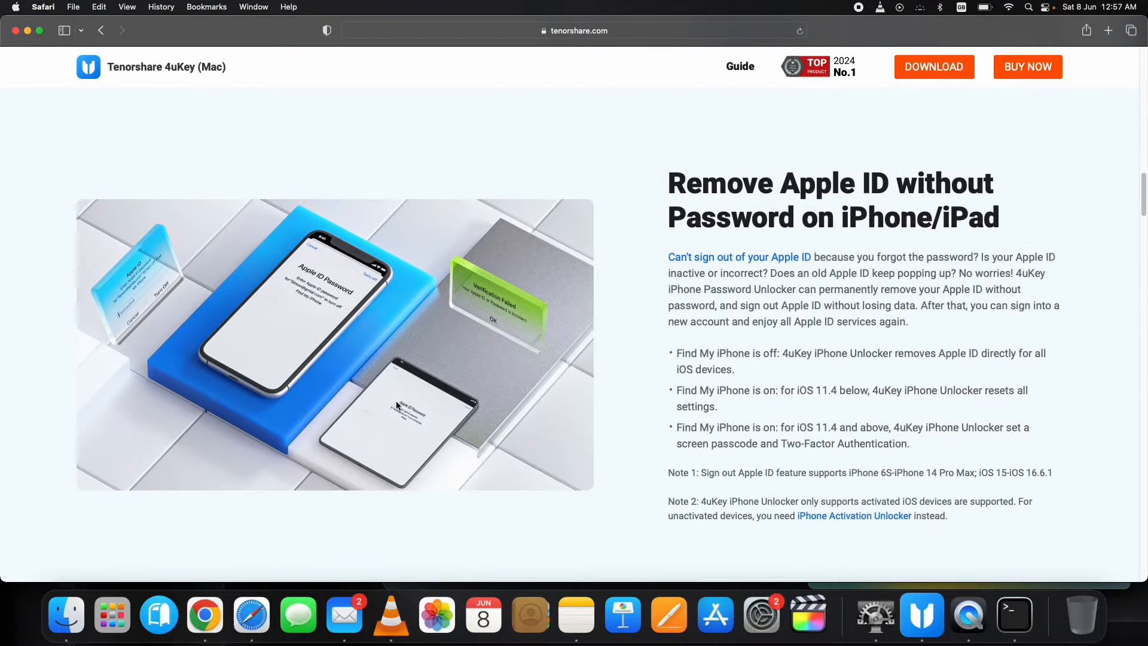
{"action": "scroll", "scroll_direction": "down", "scroll_amount": 3}
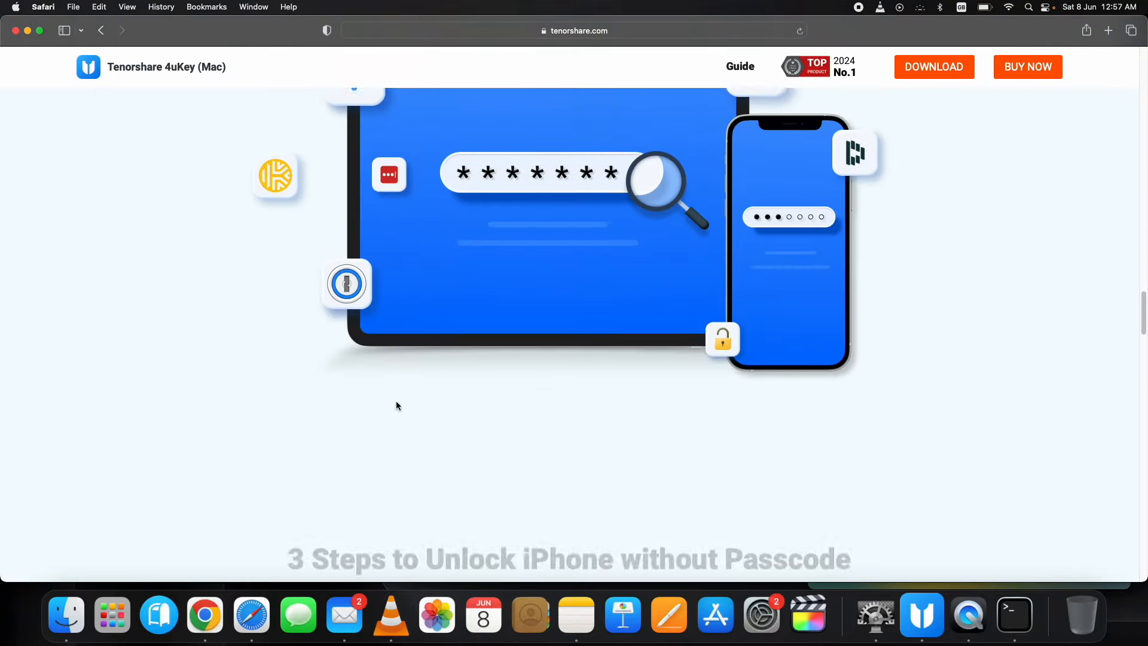
{"action": "scroll", "scroll_direction": "up", "scroll_amount": 3}
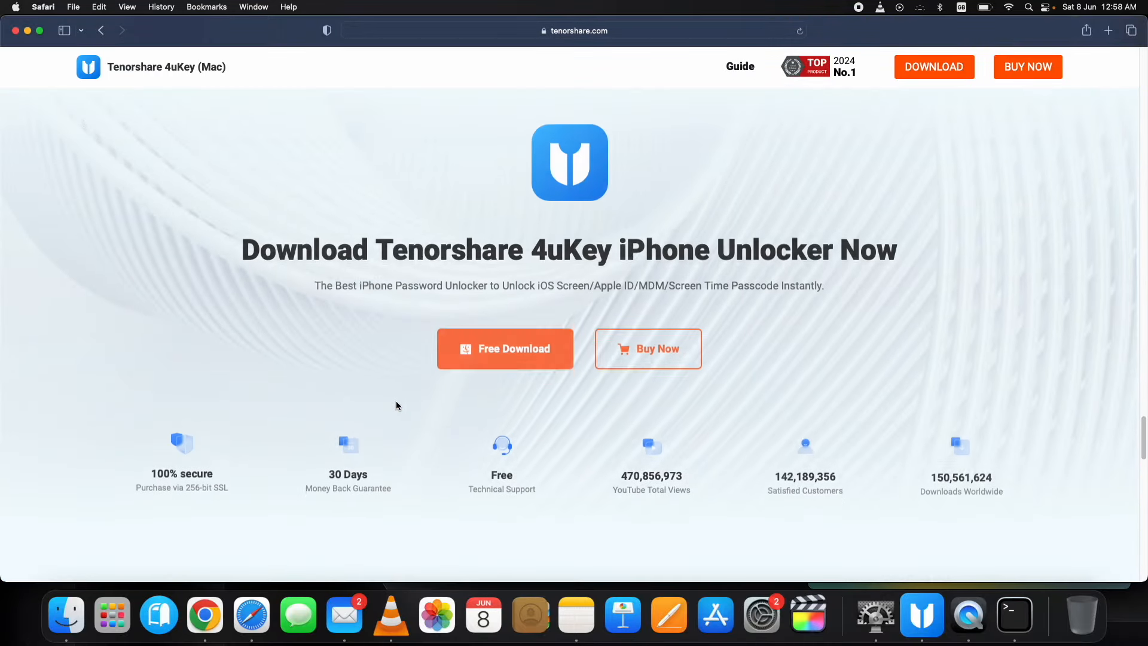
{"action": "scroll", "scroll_direction": "down", "scroll_amount": 3}
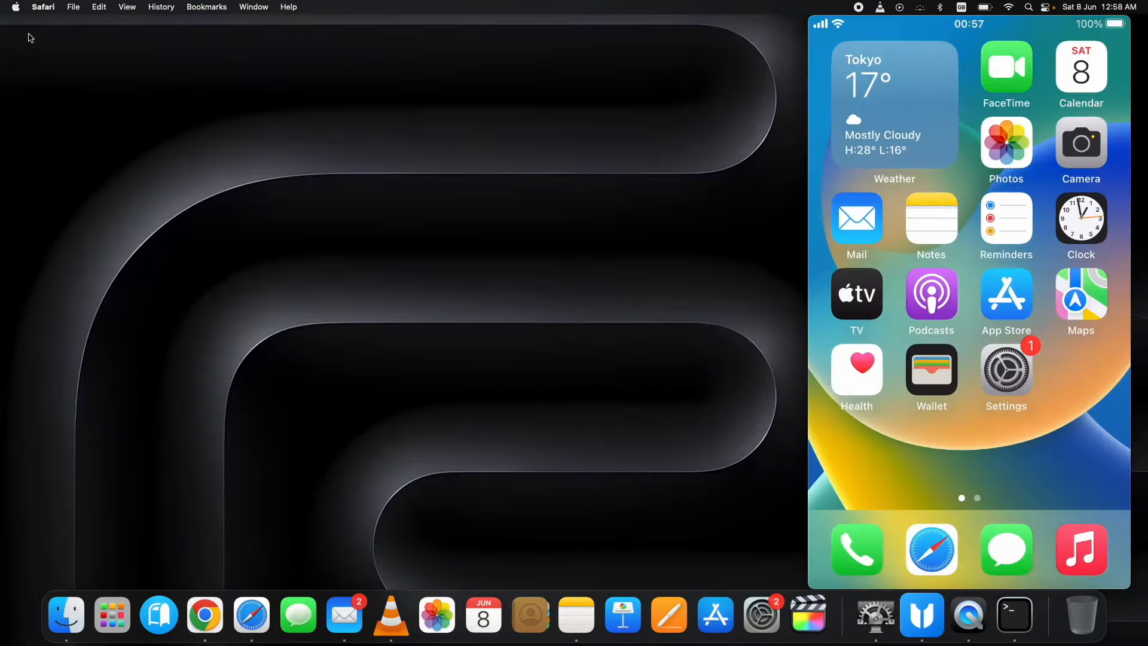
{"action": "mouse_move", "coordinate": [749, 362]}
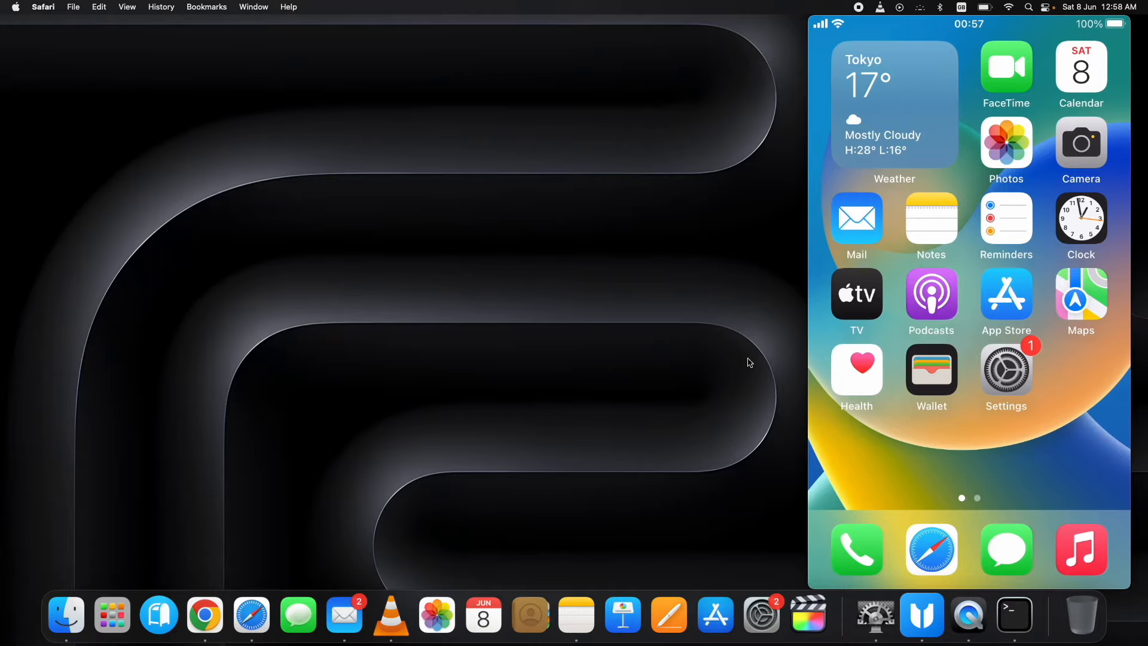
Launch 4uKey and pick Remove Apple ID's Sign out of Apple ID mode
{"action": "left_click", "coordinate": [921, 614]}
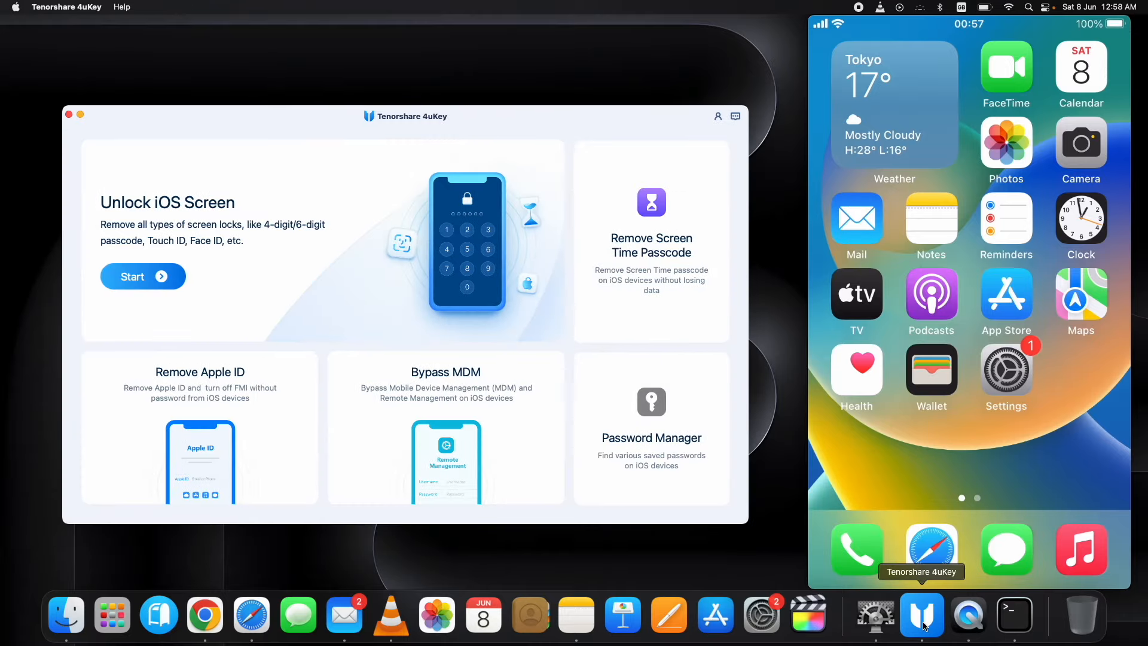
{"action": "mouse_move", "coordinate": [333, 76]}
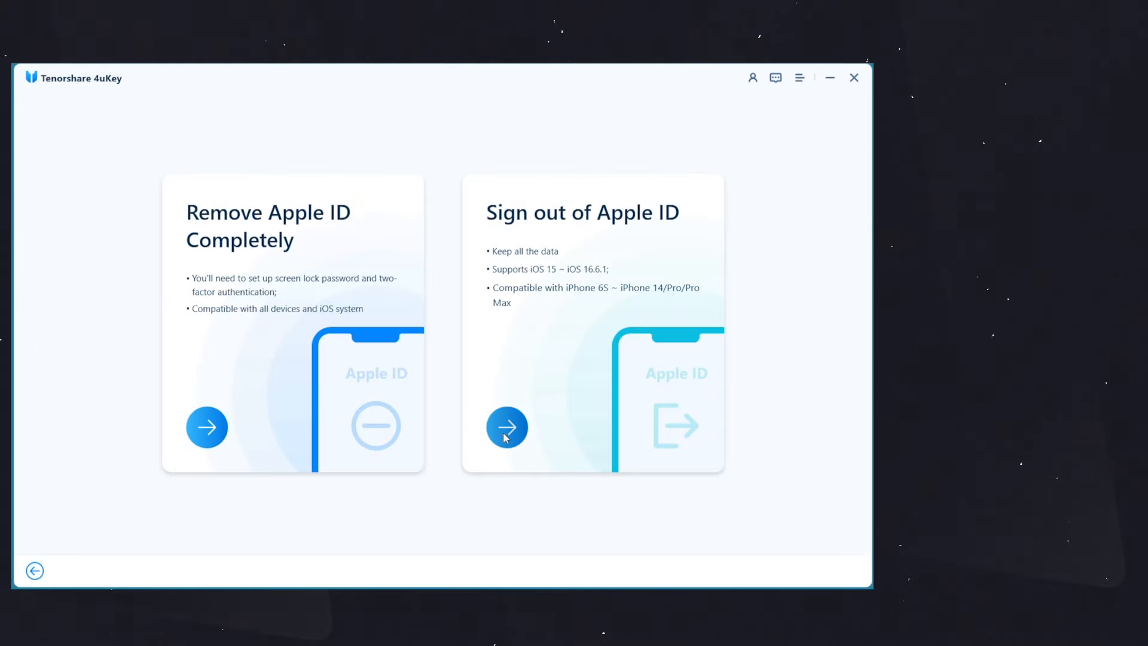
{"action": "left_click", "coordinate": [506, 426]}
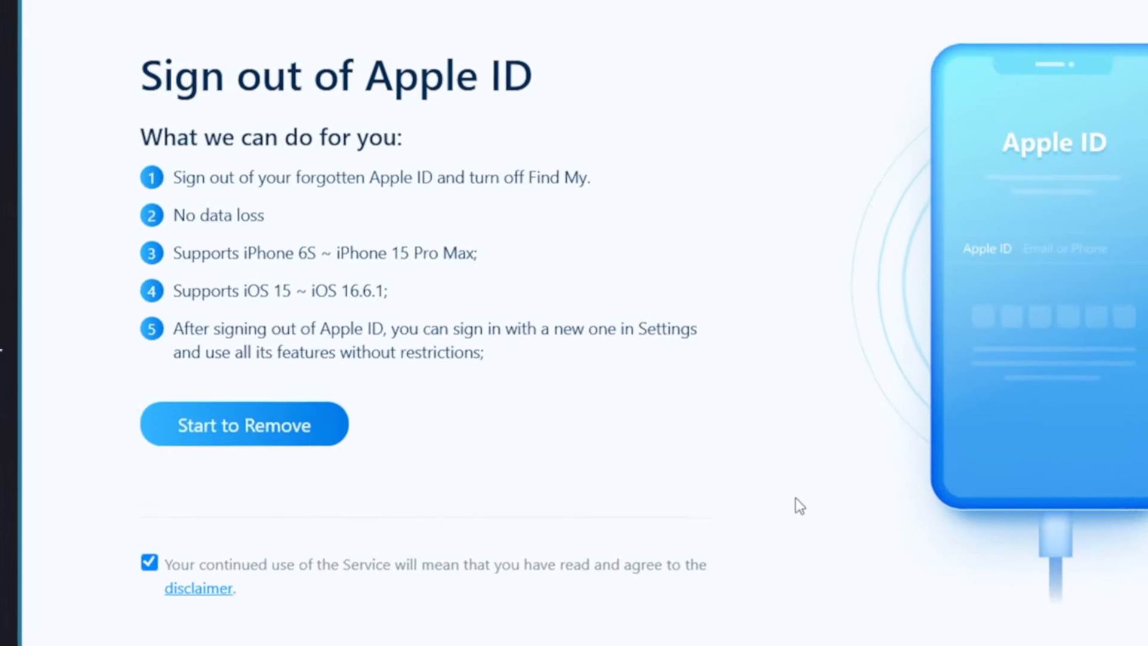
{"action": "mouse_move", "coordinate": [318, 346]}
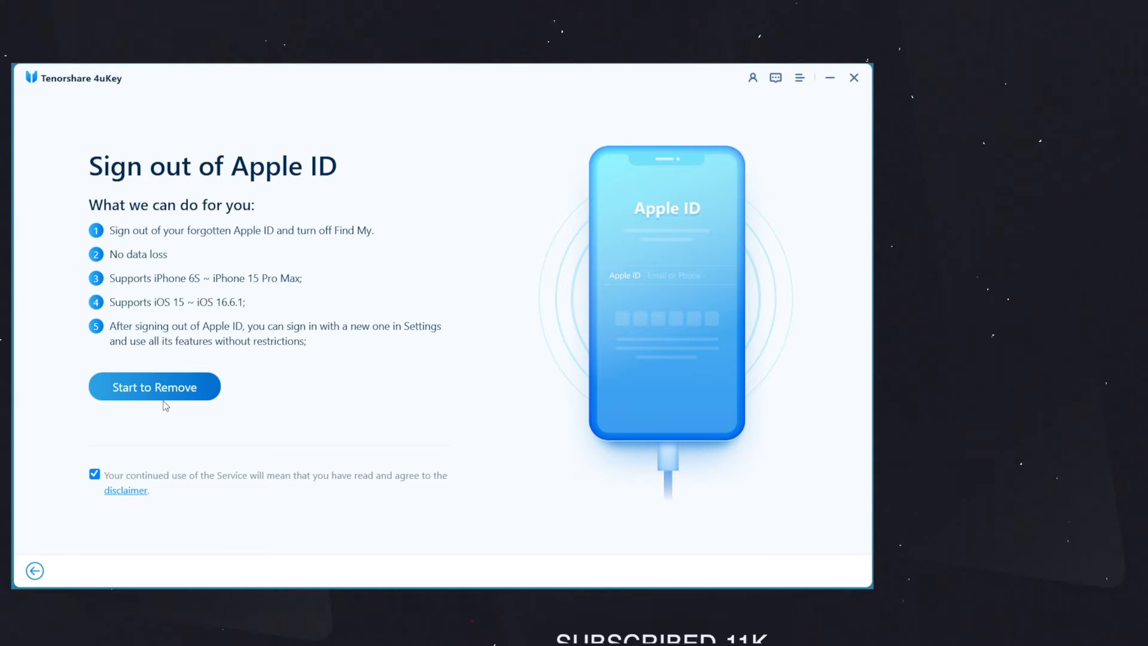
Start the removal, confirm the jailbreak, and start installing the jailbreak tool
{"action": "left_click", "coordinate": [154, 387]}
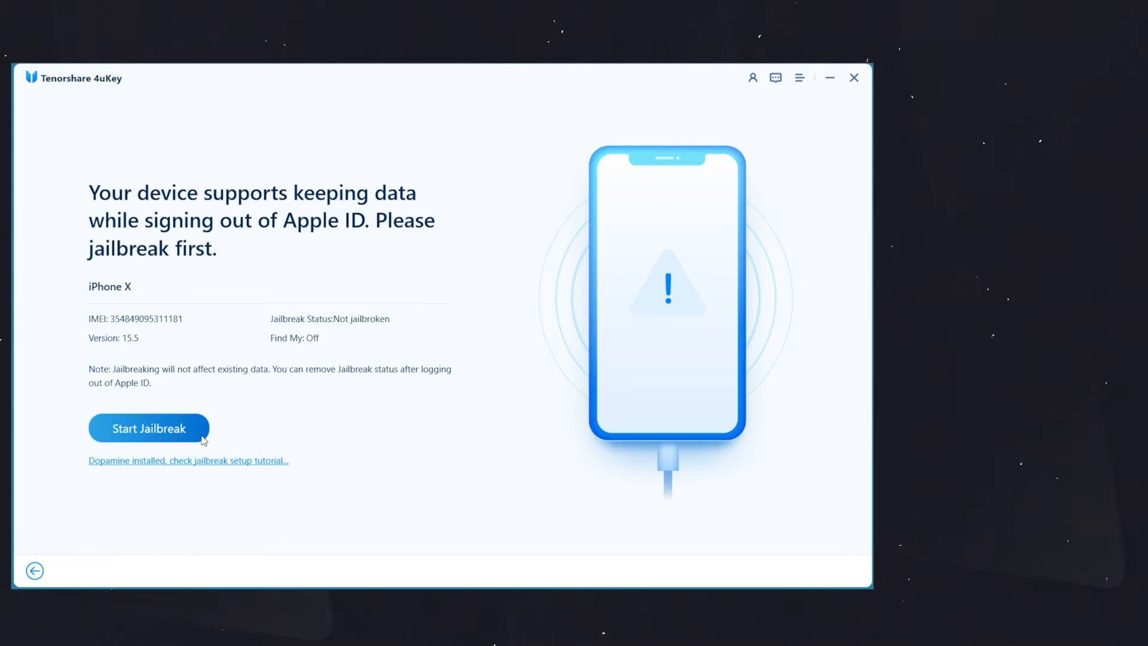
{"action": "left_click", "coordinate": [149, 427]}
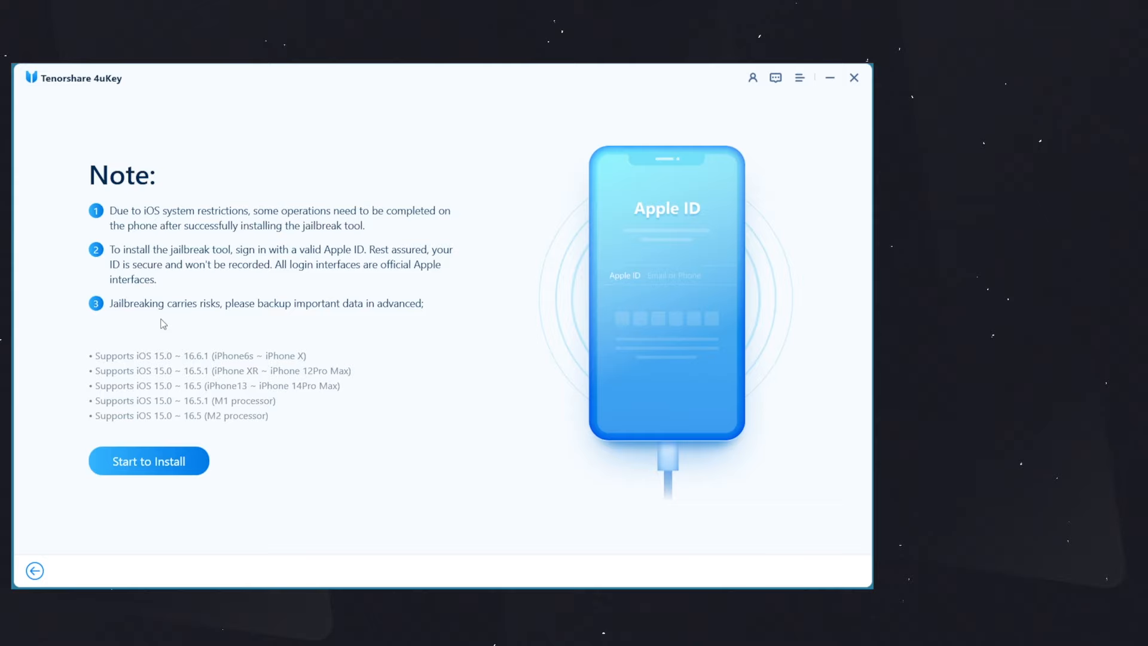
{"action": "left_click", "coordinate": [149, 461]}
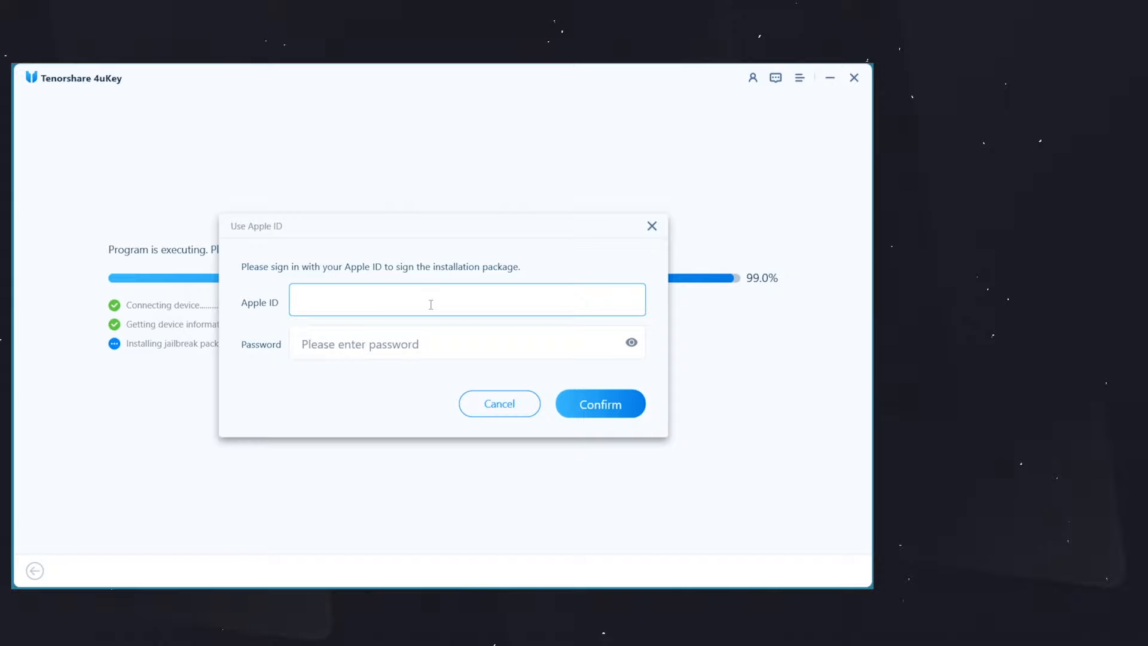
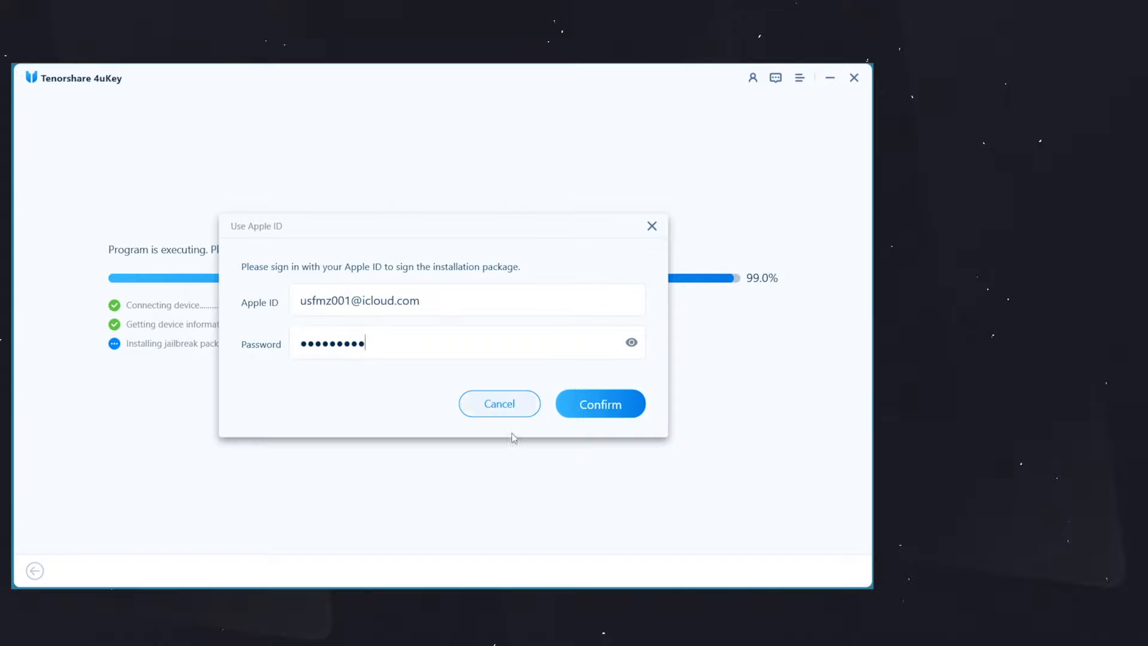
{"action": "left_click", "coordinate": [600, 404]}
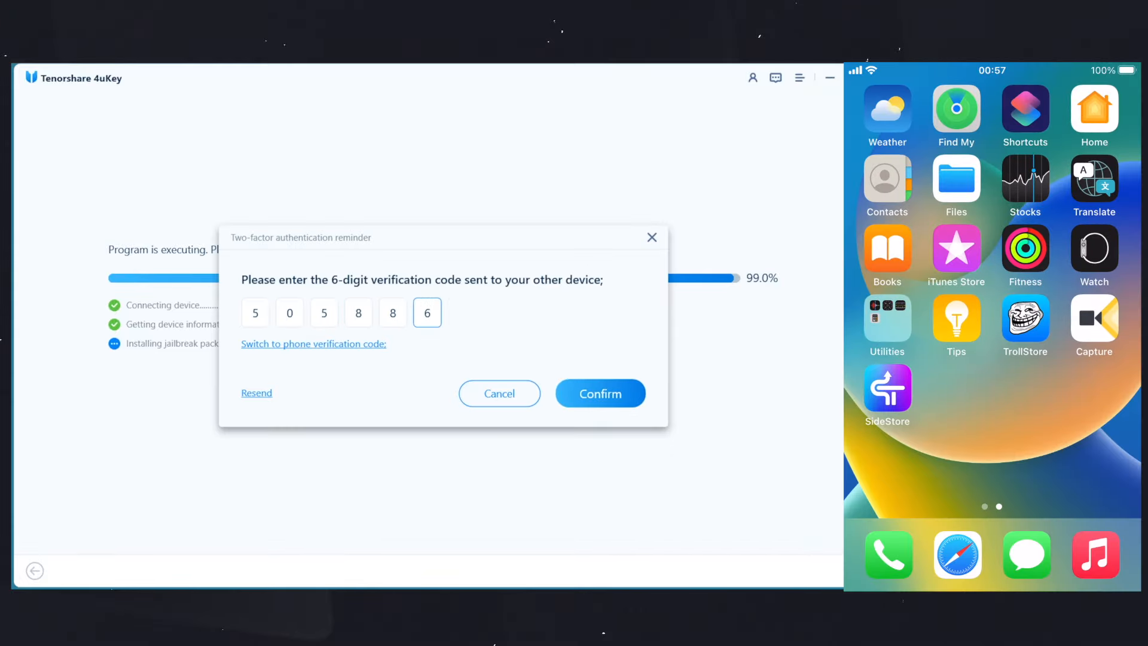
{"action": "left_click", "coordinate": [600, 394]}
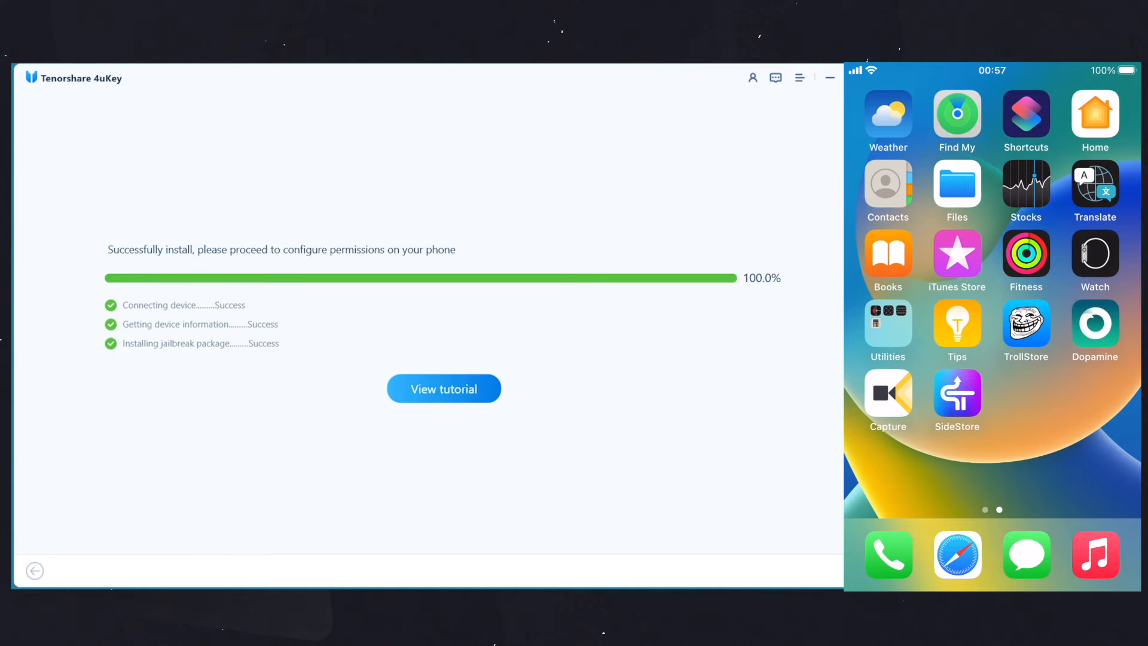
{"action": "mouse_move", "coordinate": [428, 471]}
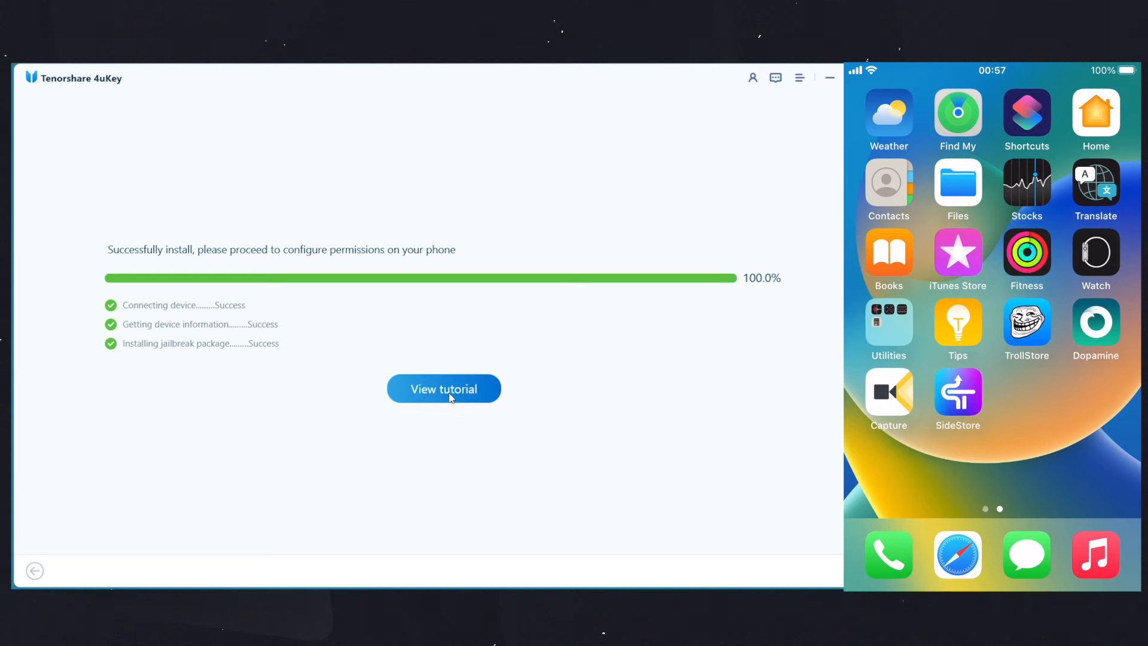
{"action": "mouse_move", "coordinate": [431, 482]}
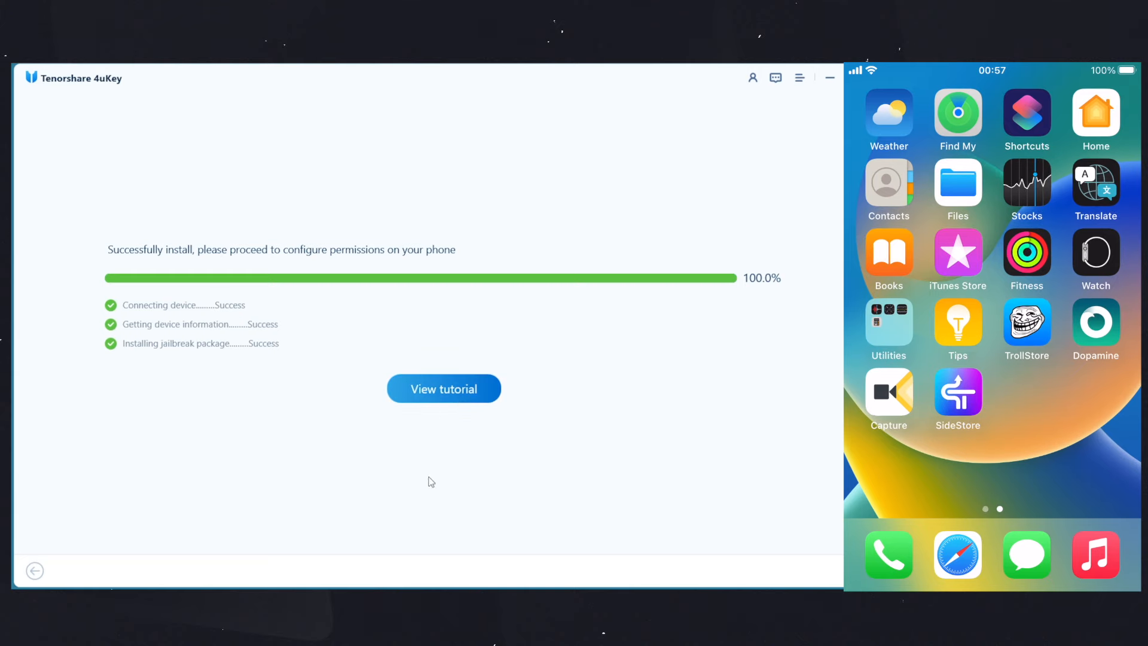
Follow the permissions tutorial, enable Developer Mode on the phone, and move past step 2
{"action": "left_click", "coordinate": [443, 388]}
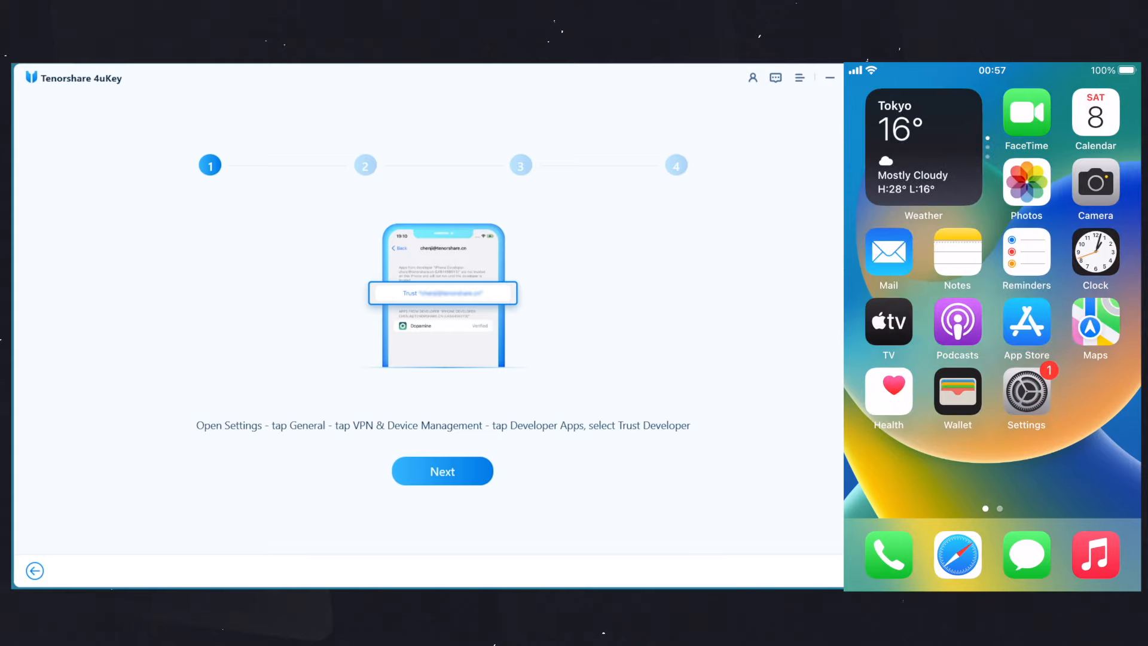
{"action": "left_click", "coordinate": [1026, 392]}
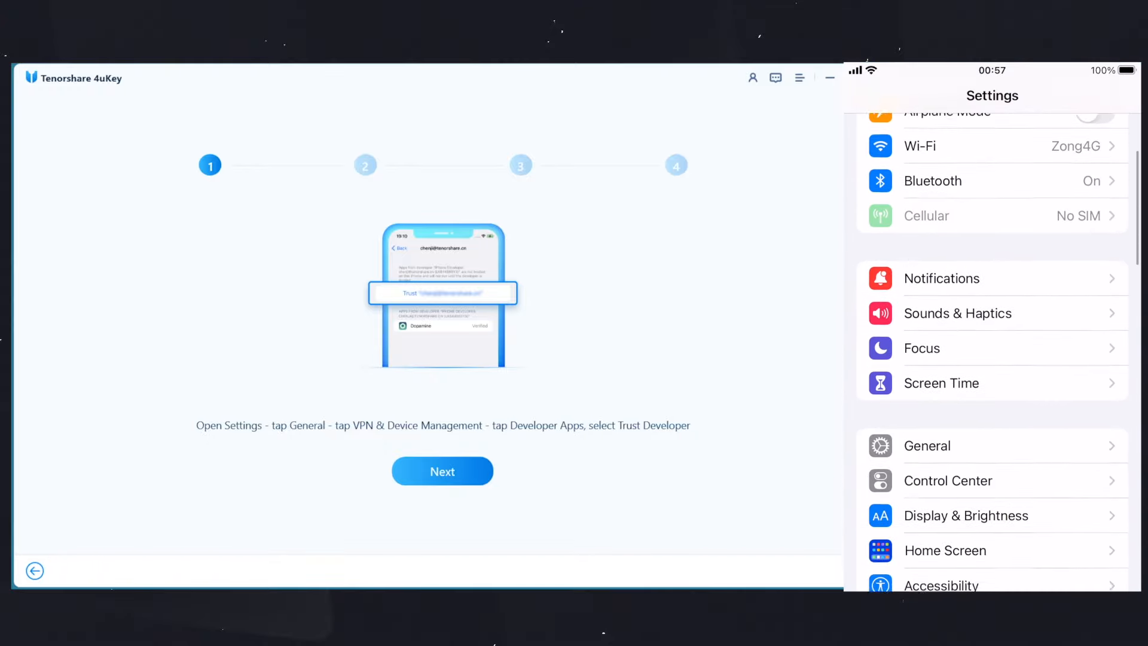
{"action": "left_click", "coordinate": [926, 445]}
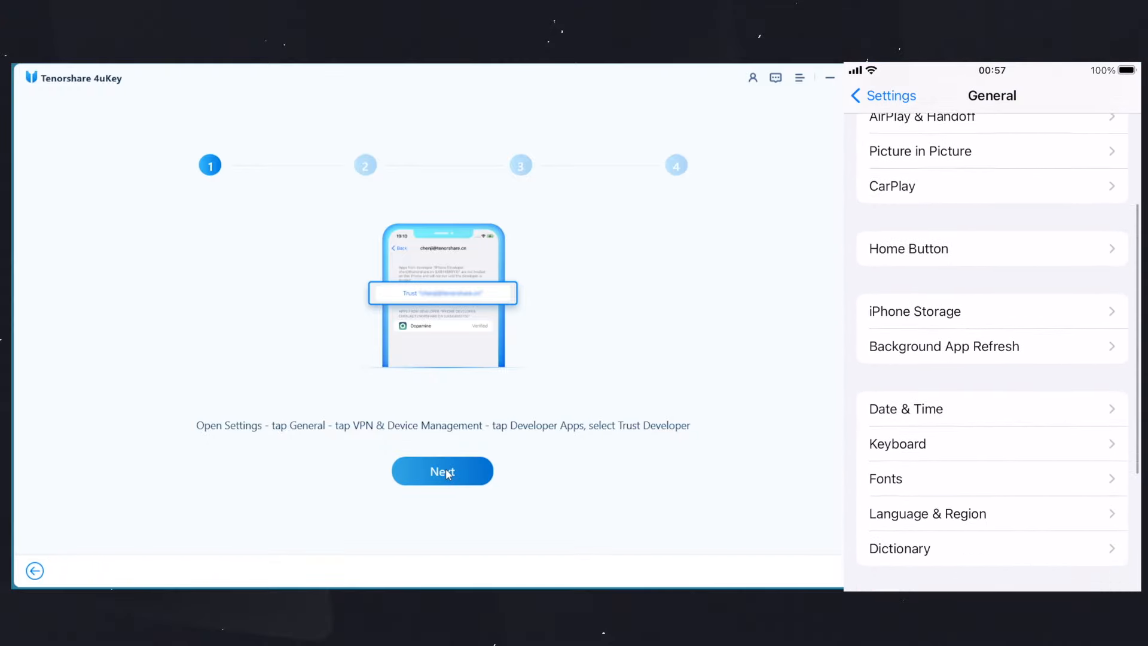
{"action": "left_click", "coordinate": [442, 471]}
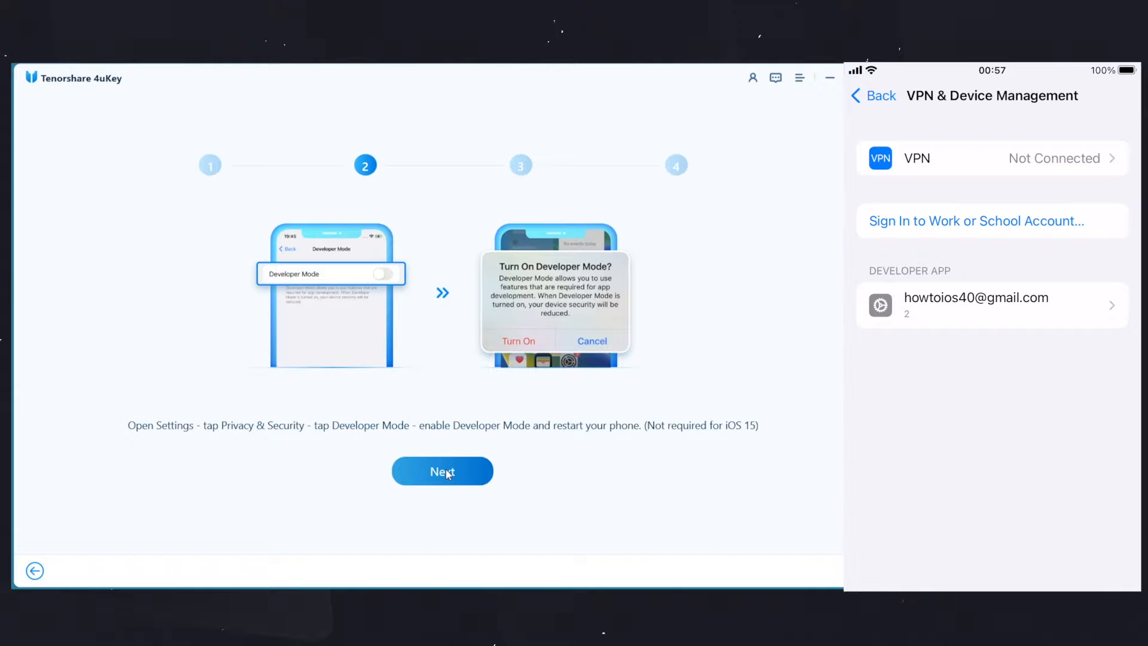
{"action": "left_click", "coordinate": [992, 305]}
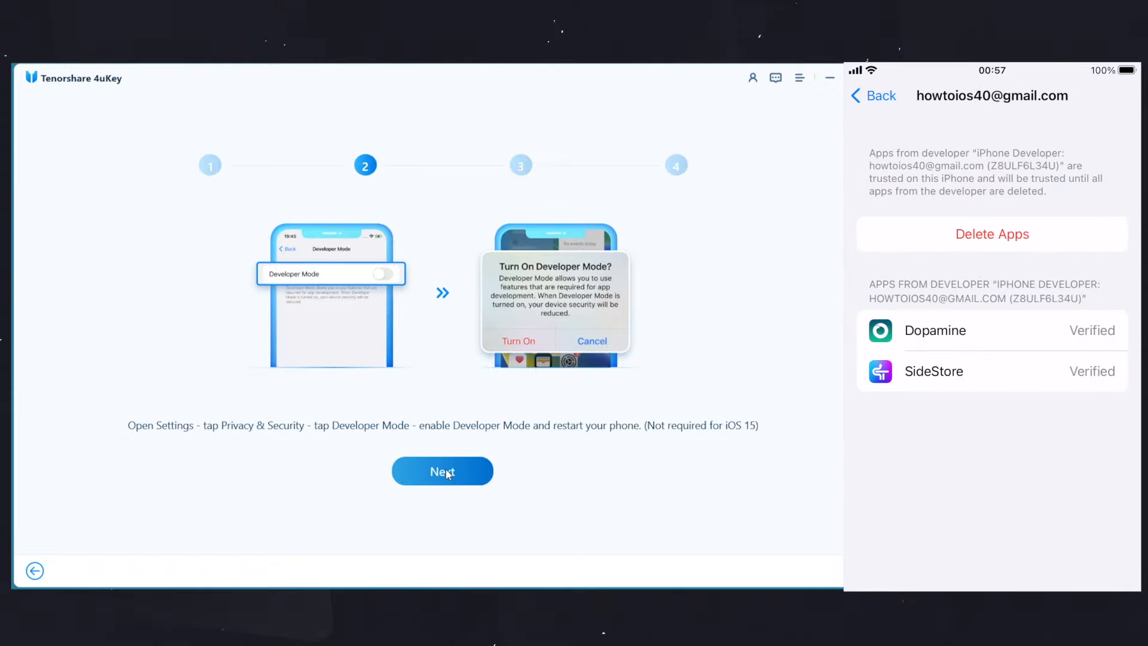
{"action": "mouse_move", "coordinate": [357, 473]}
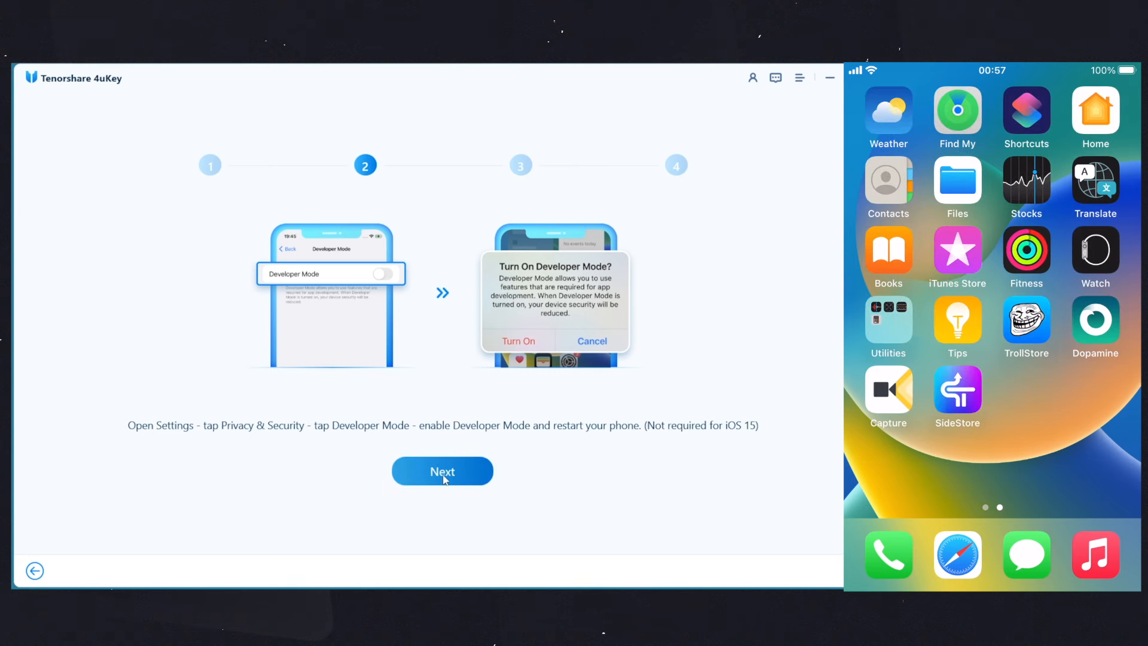
{"action": "left_click", "coordinate": [442, 471]}
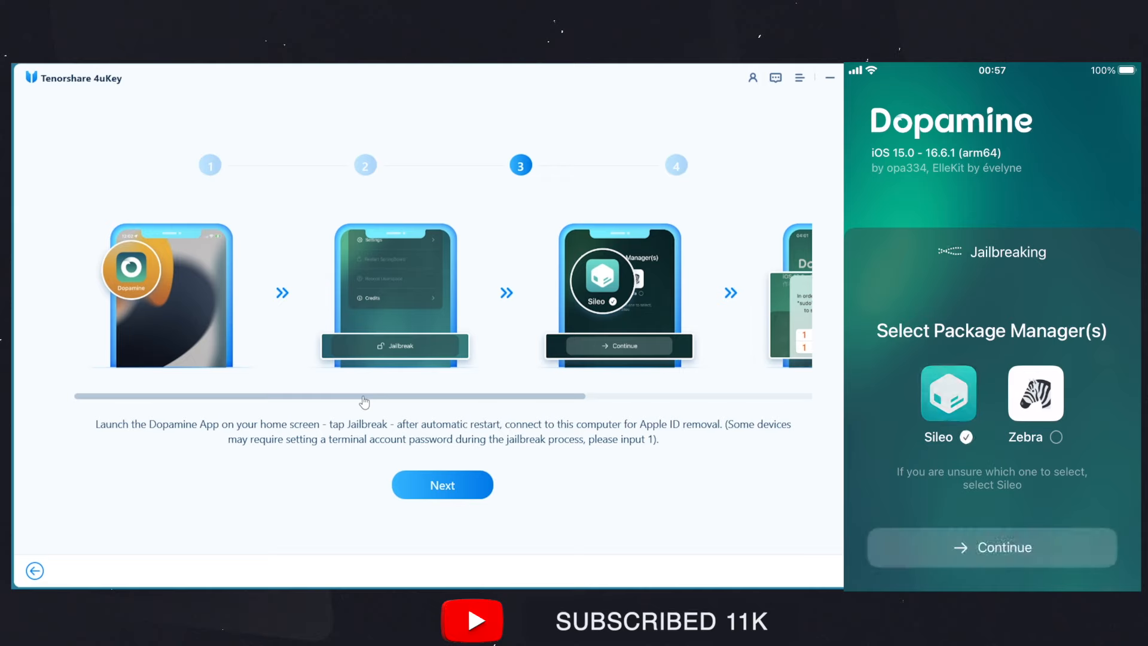
Browse the step 3 Dopamine jailbreak instructions while the phone gains Sileo
{"action": "left_click", "coordinate": [992, 547]}
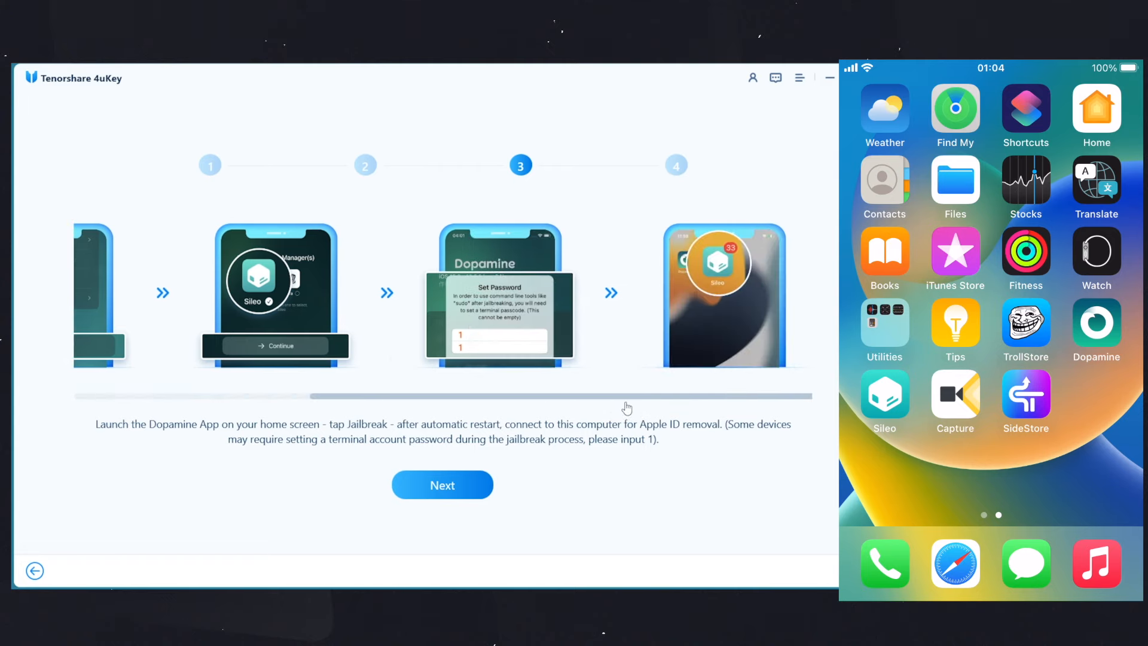
{"action": "mouse_move", "coordinate": [629, 406]}
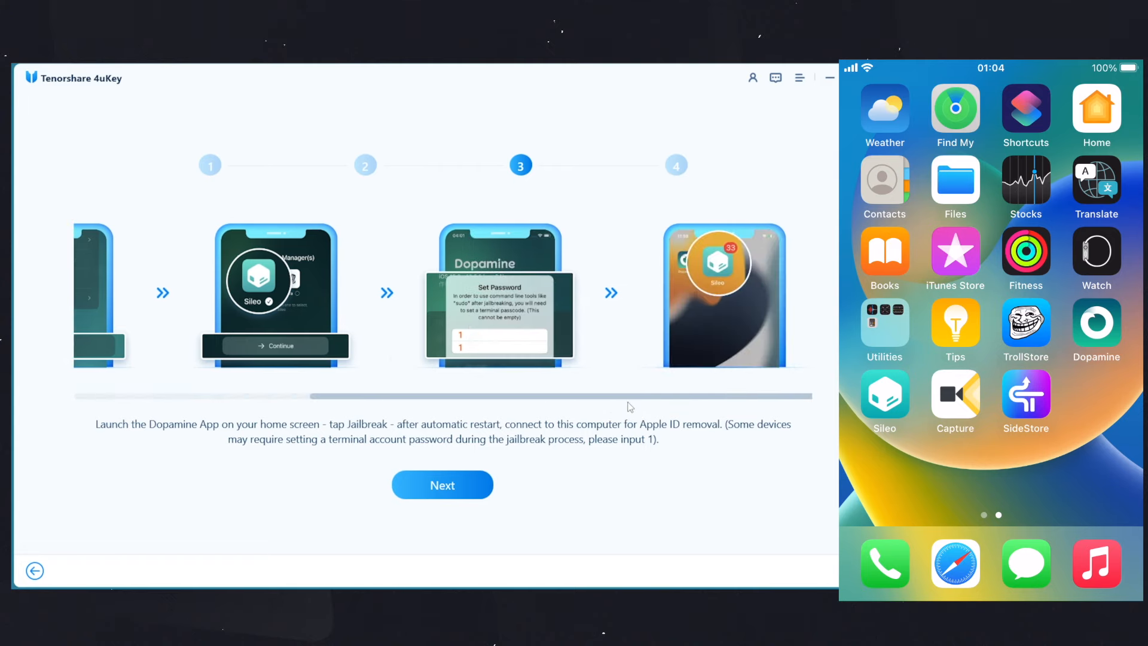
{"action": "mouse_move", "coordinate": [401, 476]}
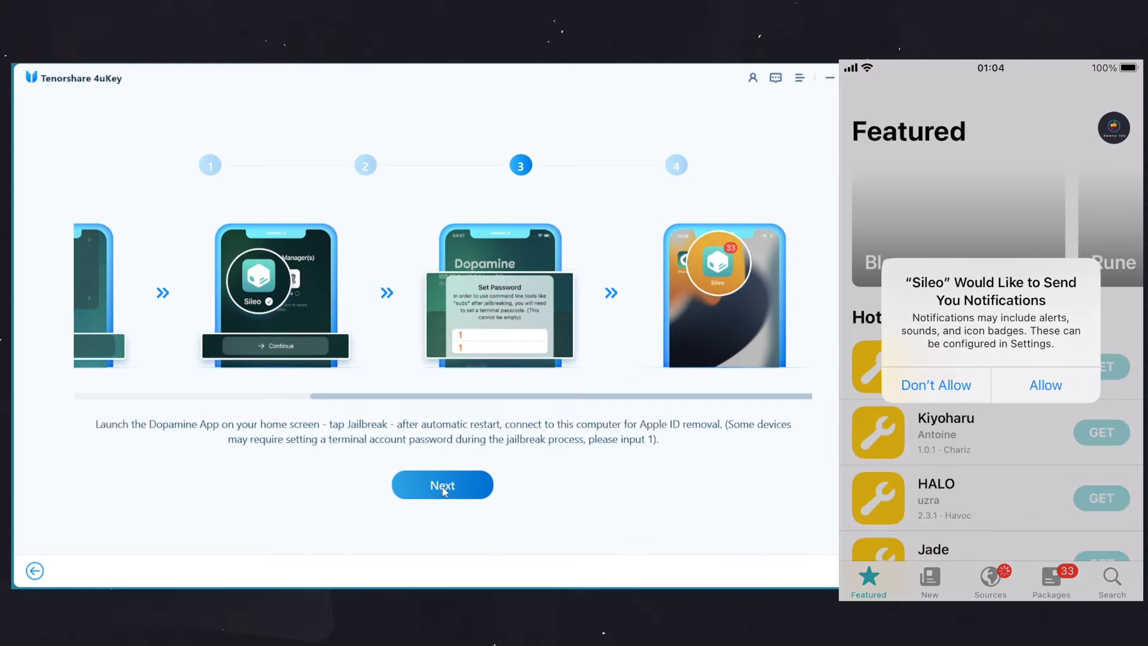
At step 4, search for and install openssh in Sileo, then start the device check
{"action": "left_click", "coordinate": [441, 484]}
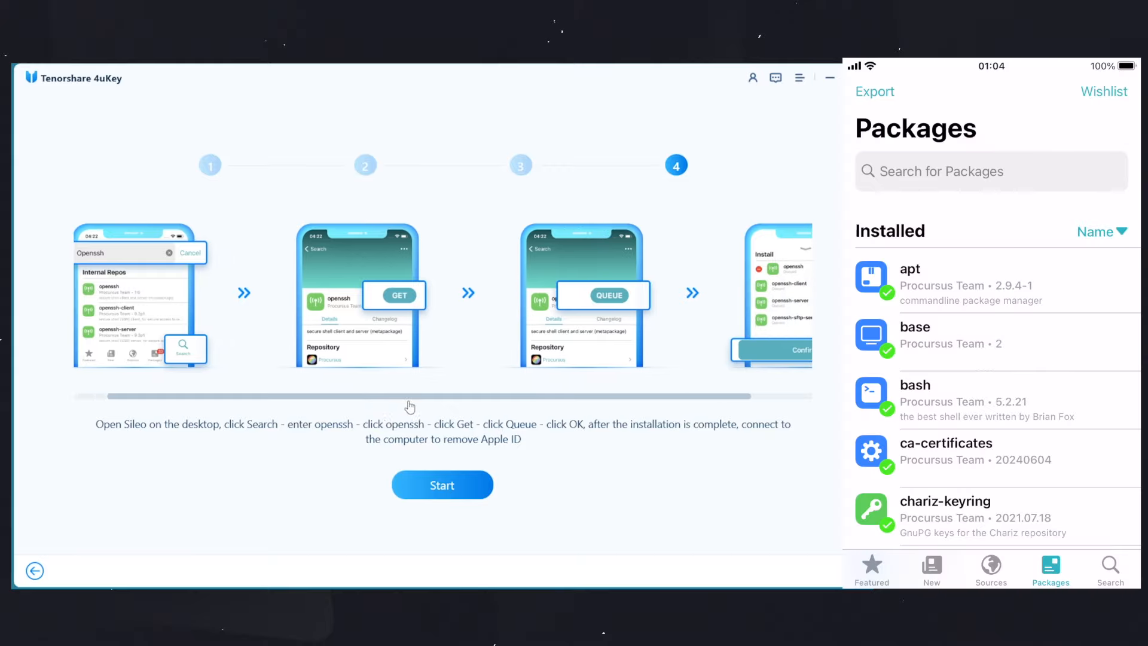
{"action": "left_click", "coordinate": [1110, 569]}
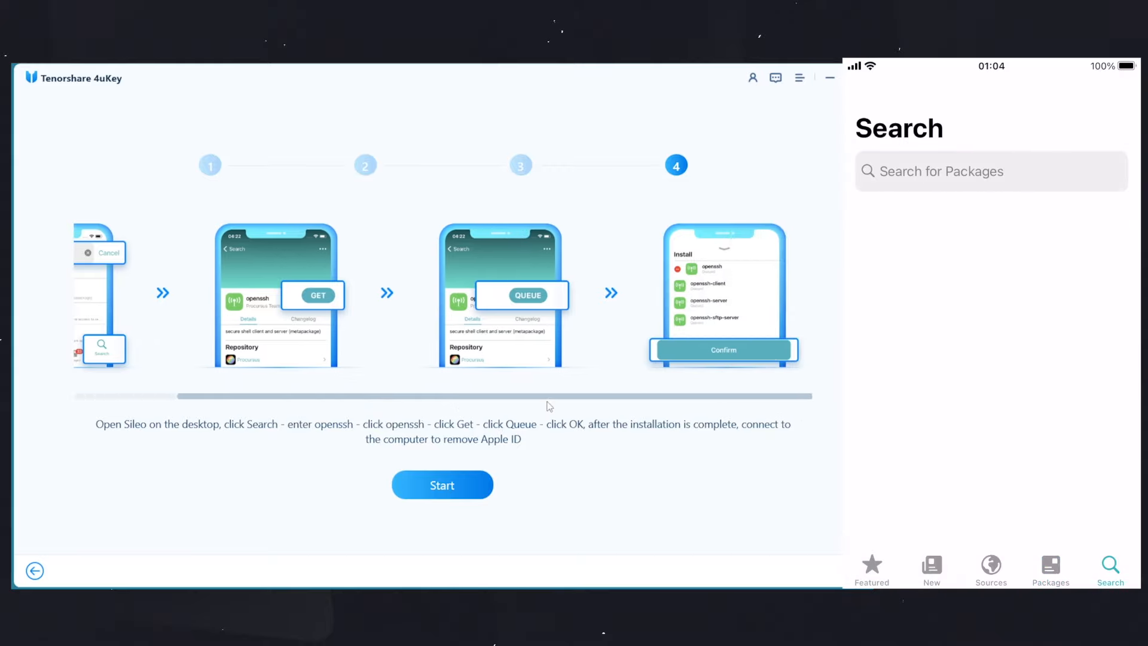
{"action": "type", "text": "lpen"}
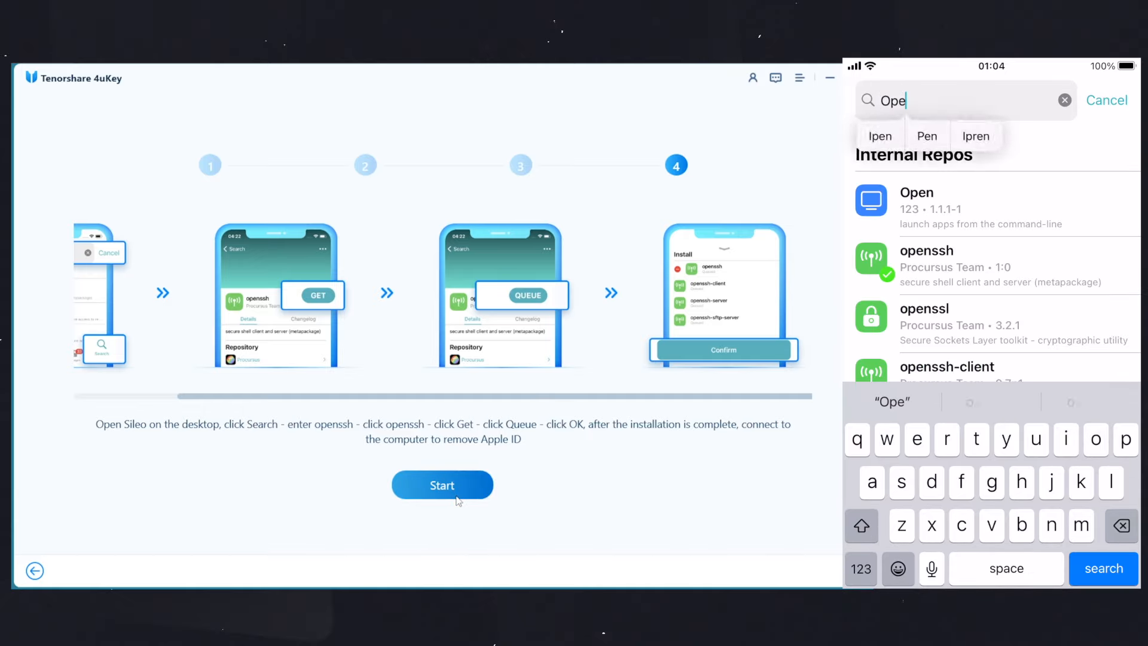
{"action": "type", "text": "ns"}
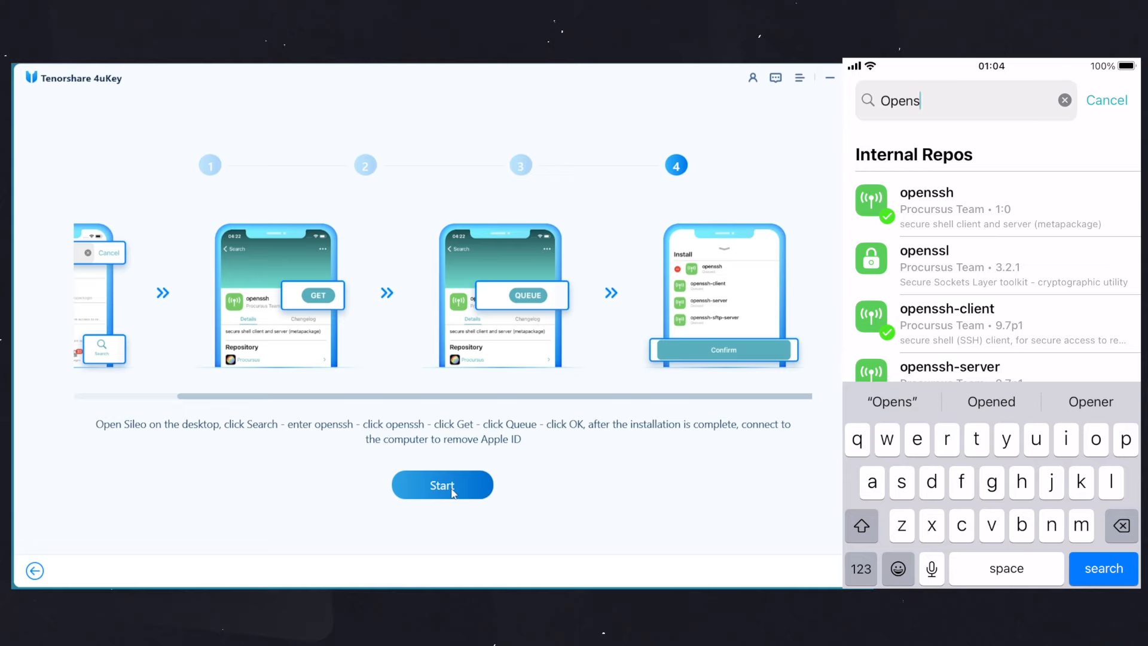
{"action": "left_click", "coordinate": [926, 200]}
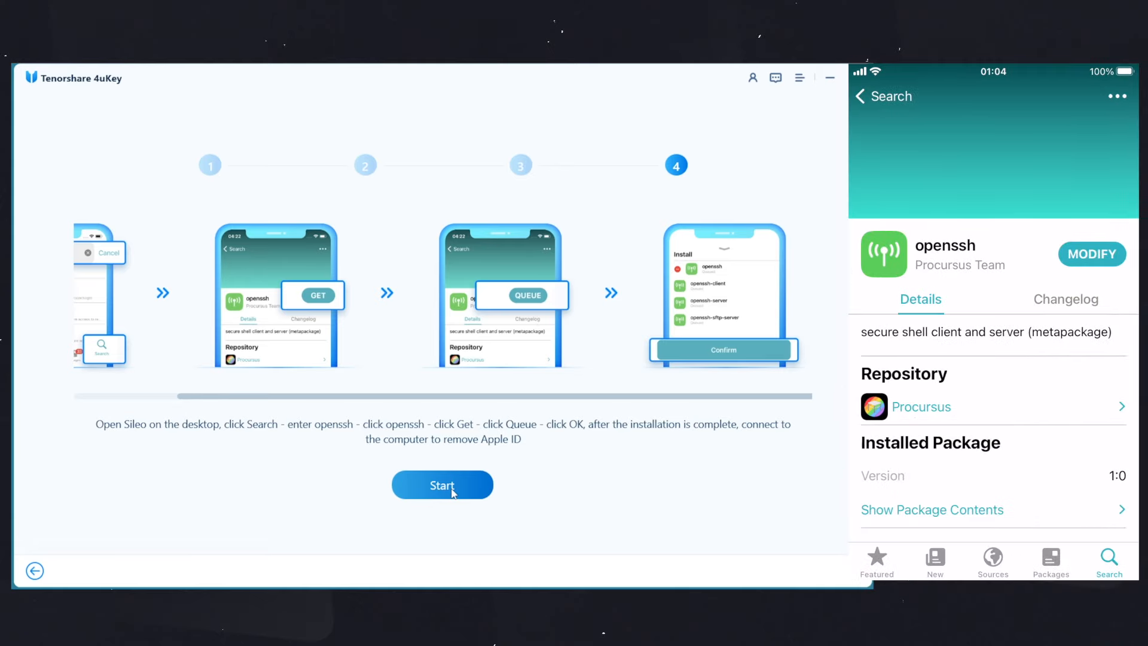
{"action": "left_click", "coordinate": [1092, 254]}
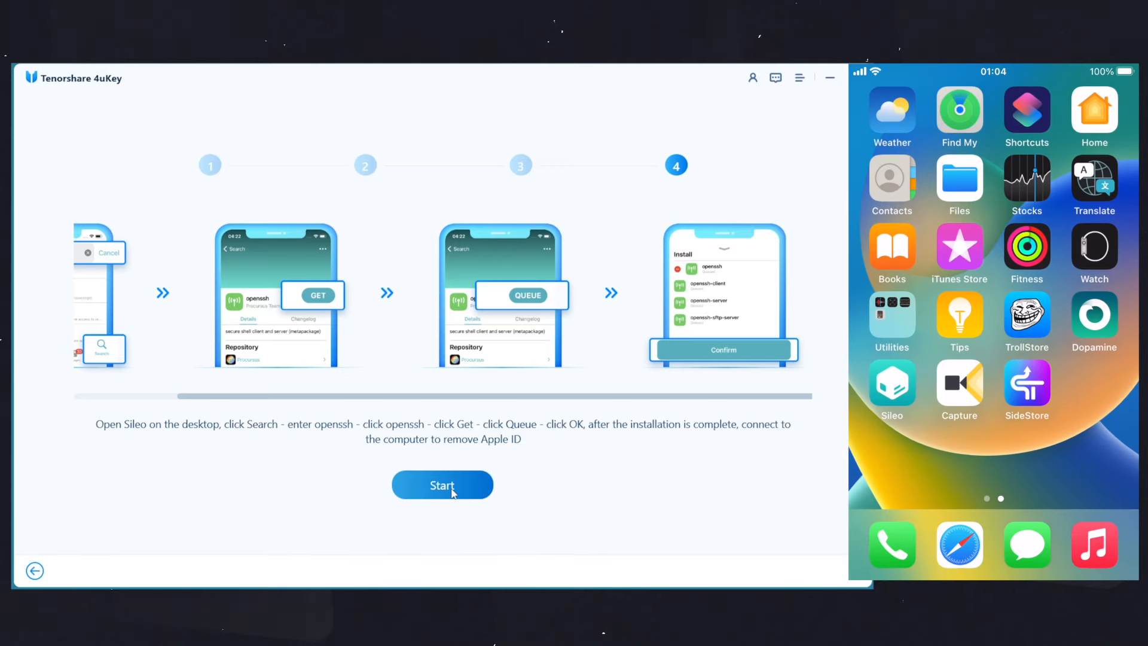
{"action": "left_click", "coordinate": [442, 484]}
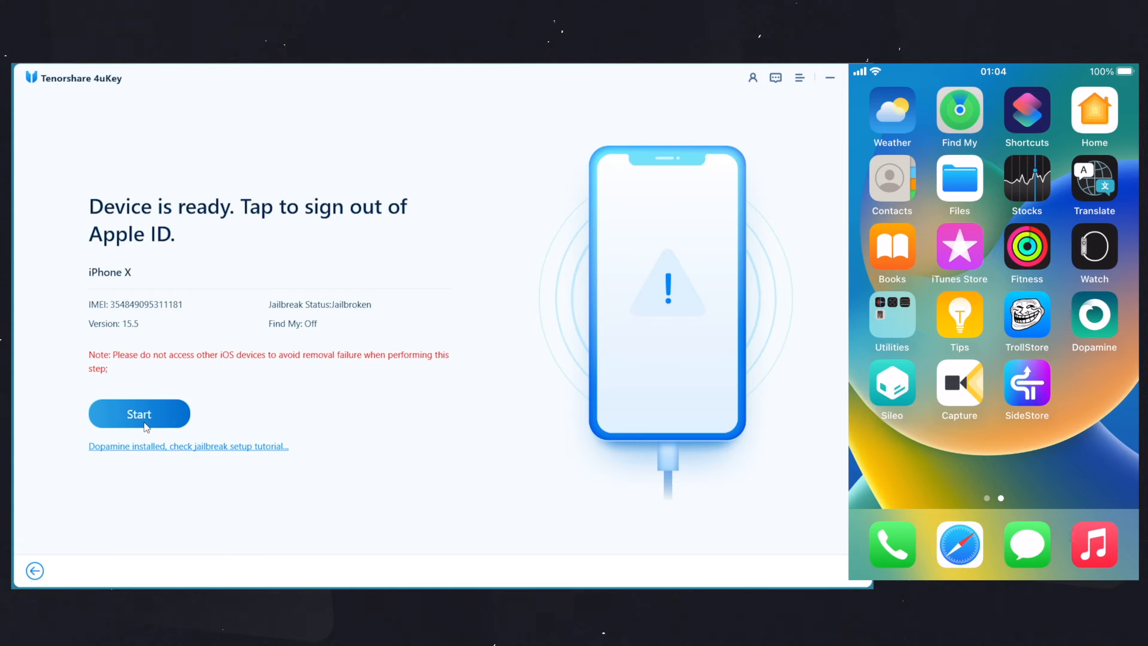
Run the sign-out and confirm the phone's Settings now only offer 'Sign in to your iPhone'
{"action": "left_click", "coordinate": [140, 413]}
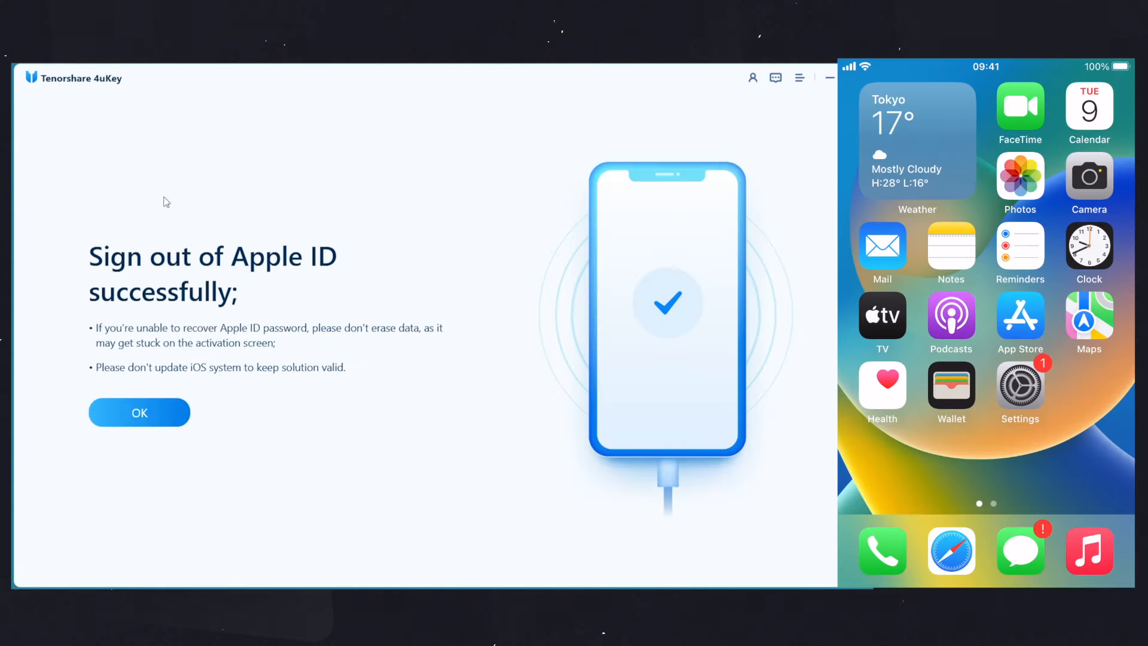
{"action": "mouse_move", "coordinate": [235, 486]}
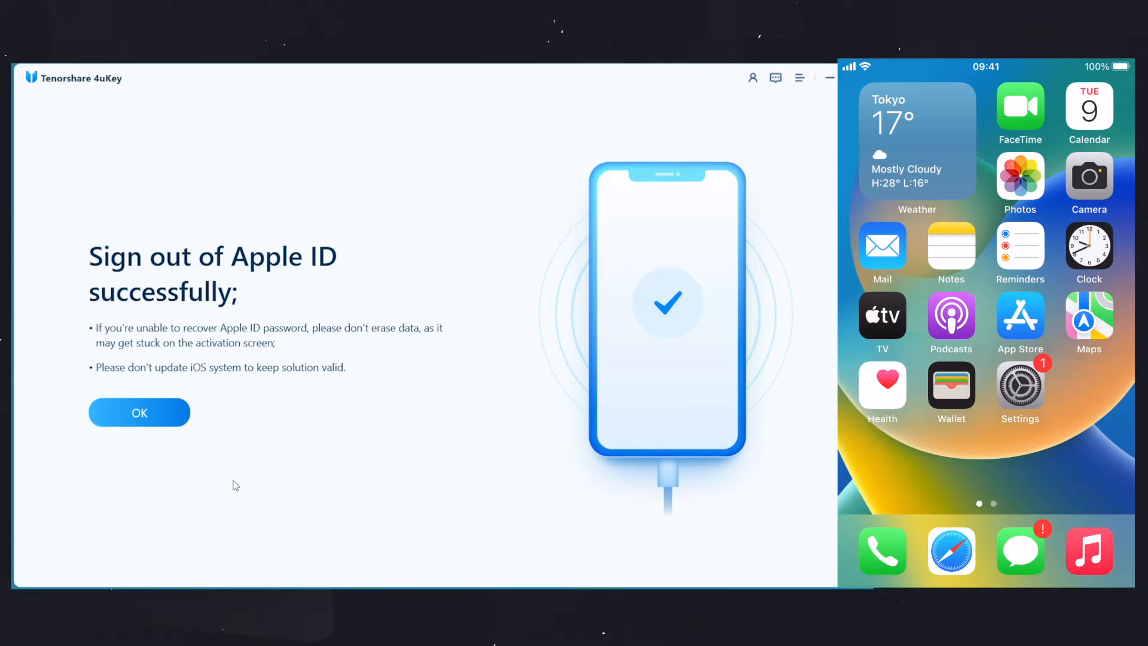
{"action": "left_click", "coordinate": [1020, 385]}
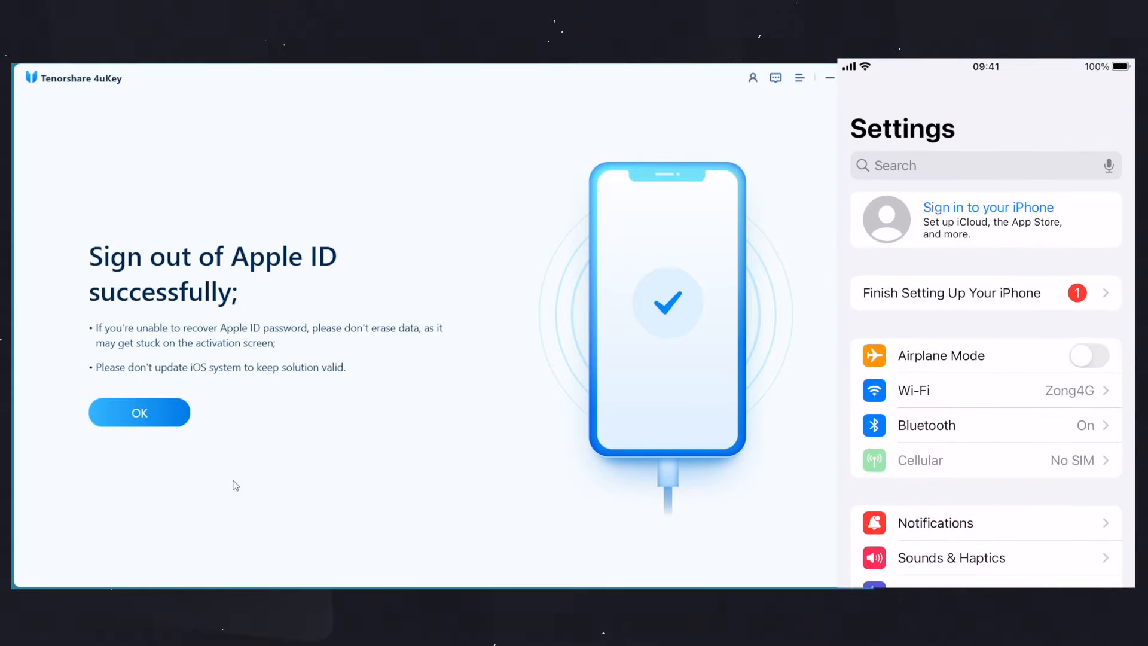
{"action": "left_click", "coordinate": [988, 220]}
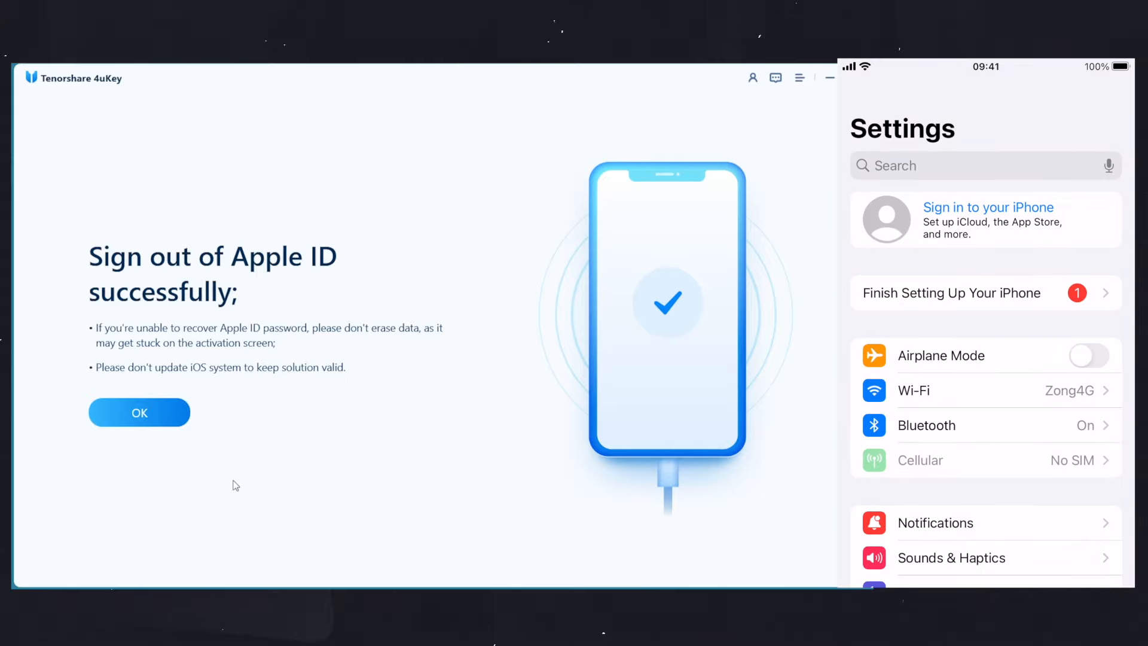
{"action": "scroll", "scroll_direction": "down", "scroll_amount": 3}
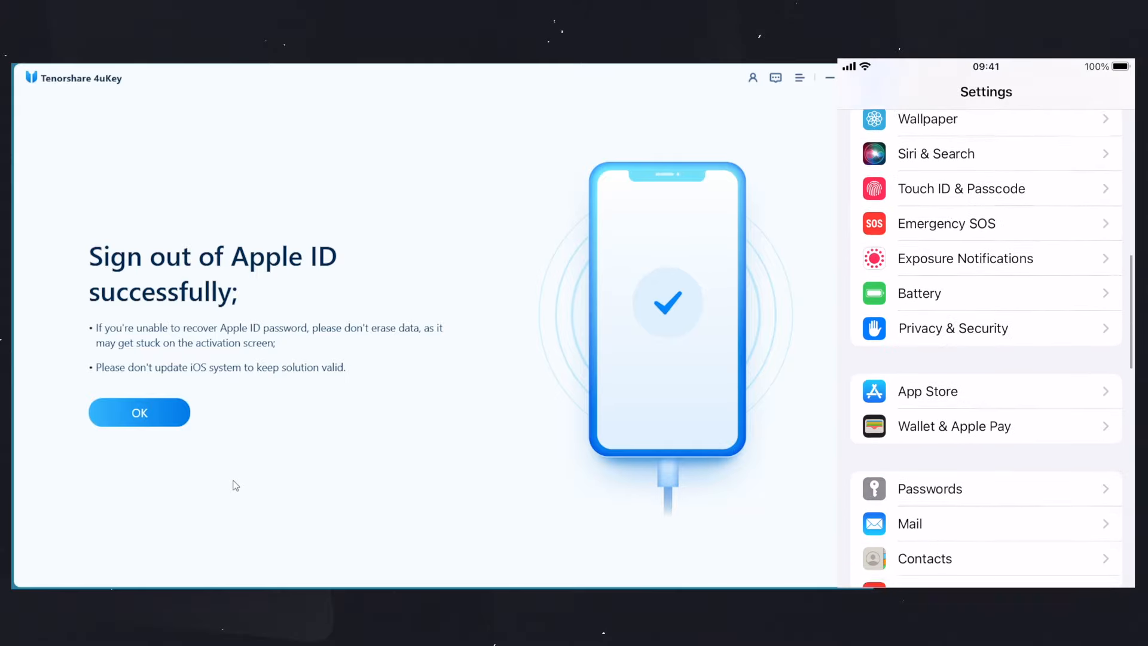
{"action": "scroll", "scroll_direction": "down", "scroll_amount": 3}
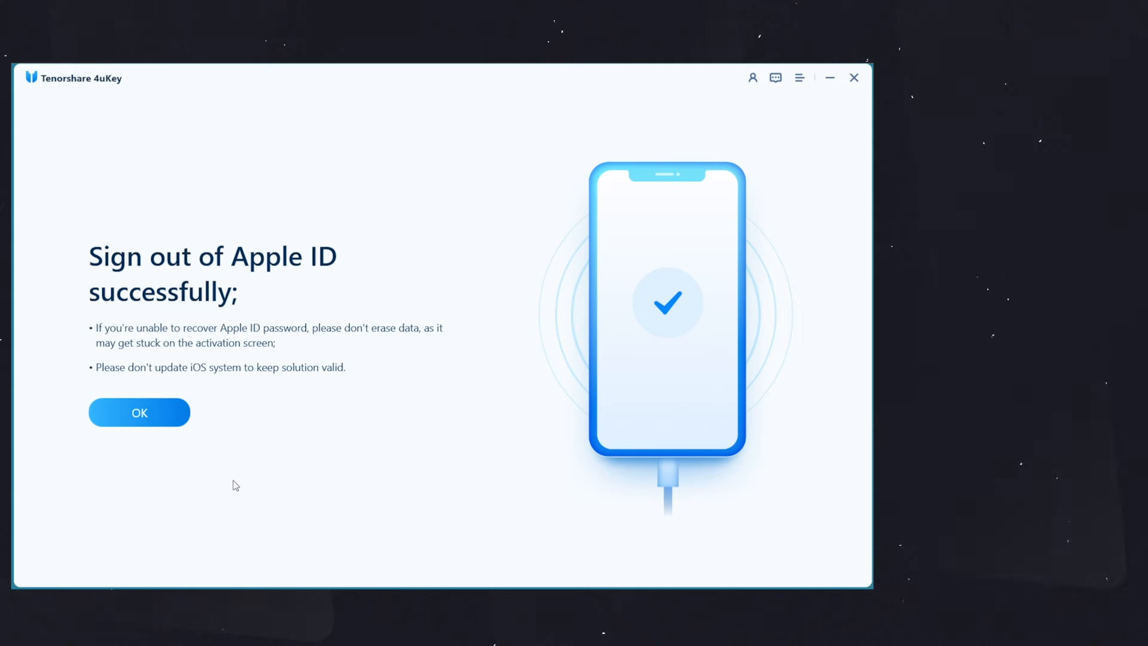
Open iOS Settings showing the Howto iOS Apple ID at the top
{"action": "left_click", "coordinate": [139, 413]}
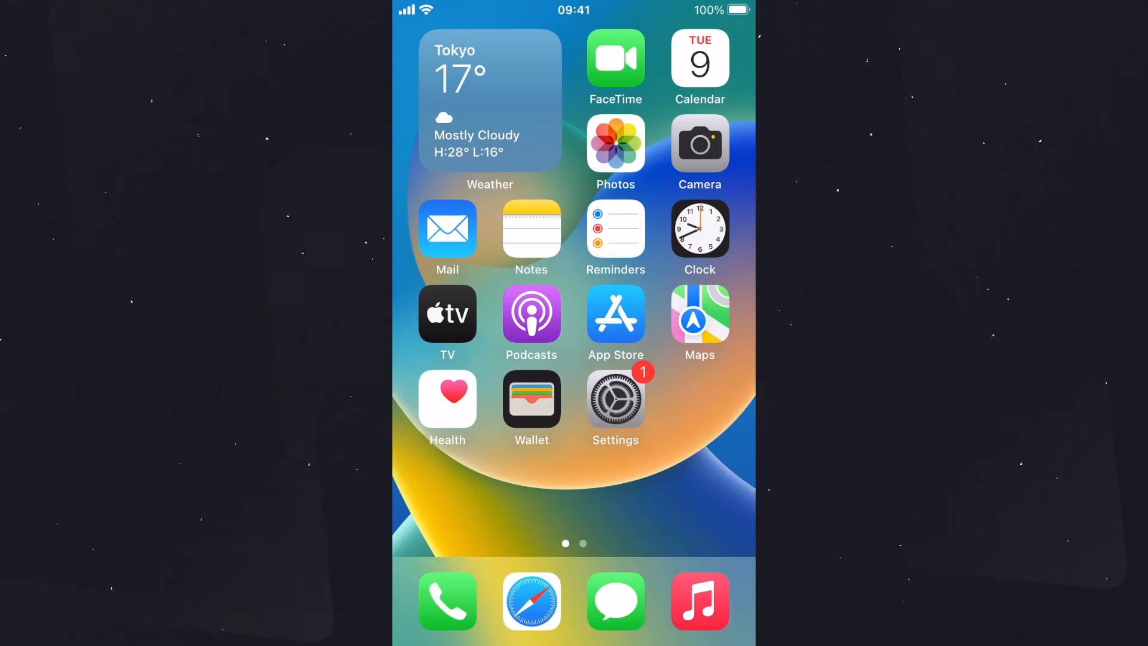
{"action": "left_click", "coordinate": [615, 400]}
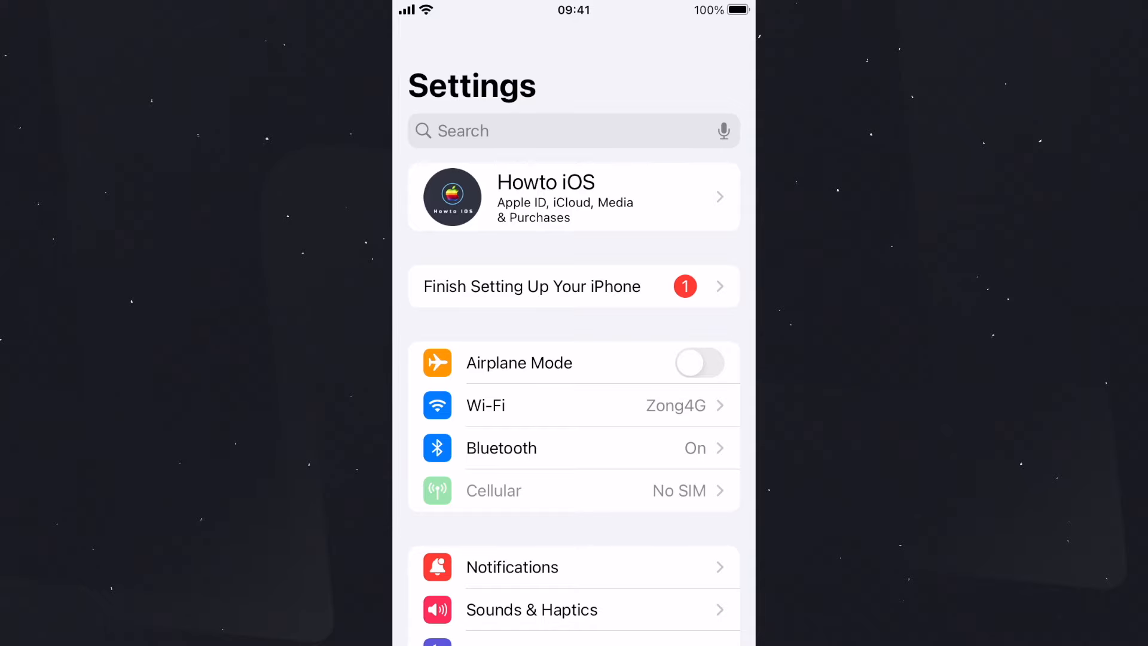
{"action": "left_click", "coordinate": [573, 197]}
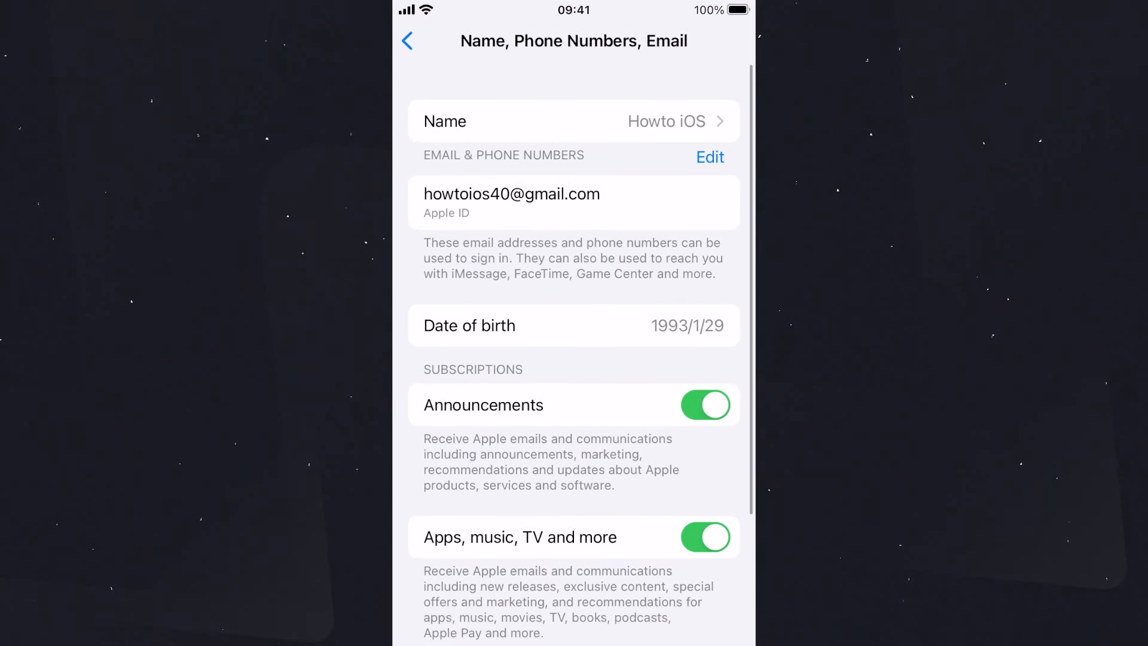
{"action": "left_click", "coordinate": [710, 157]}
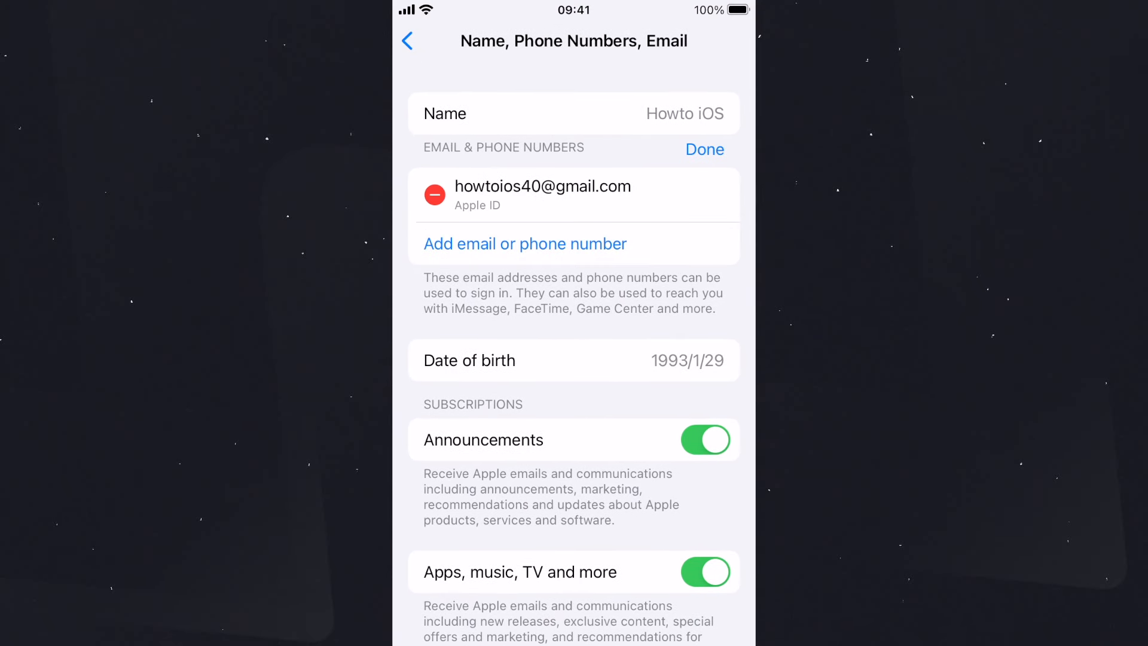
{"action": "left_click", "coordinate": [434, 194]}
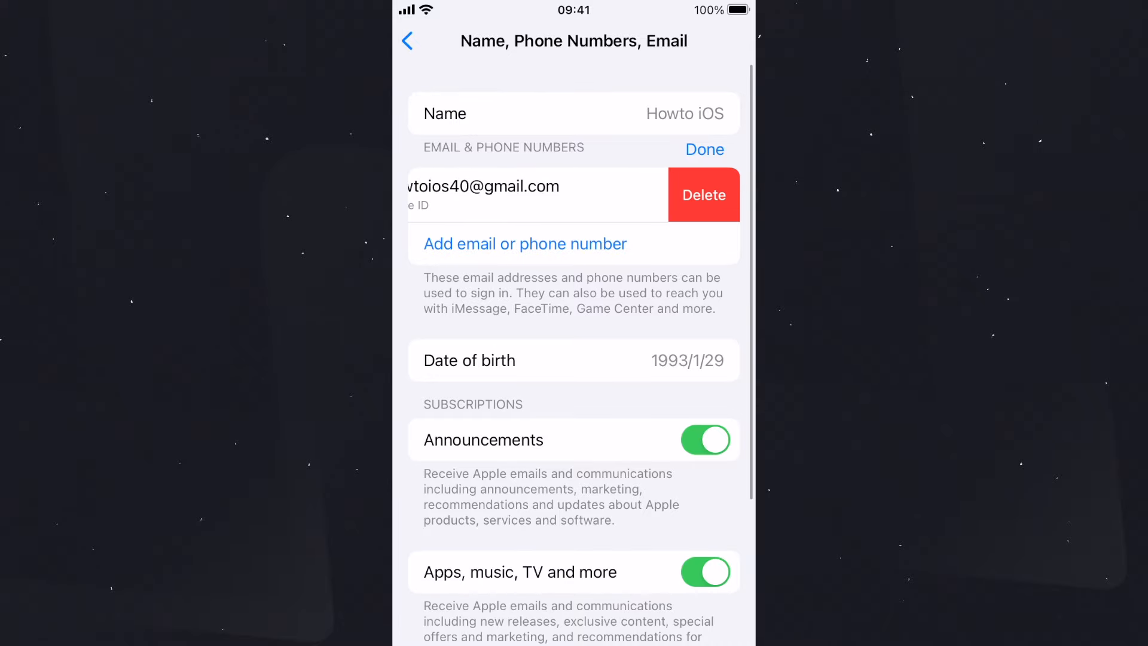
{"action": "left_click", "coordinate": [704, 194]}
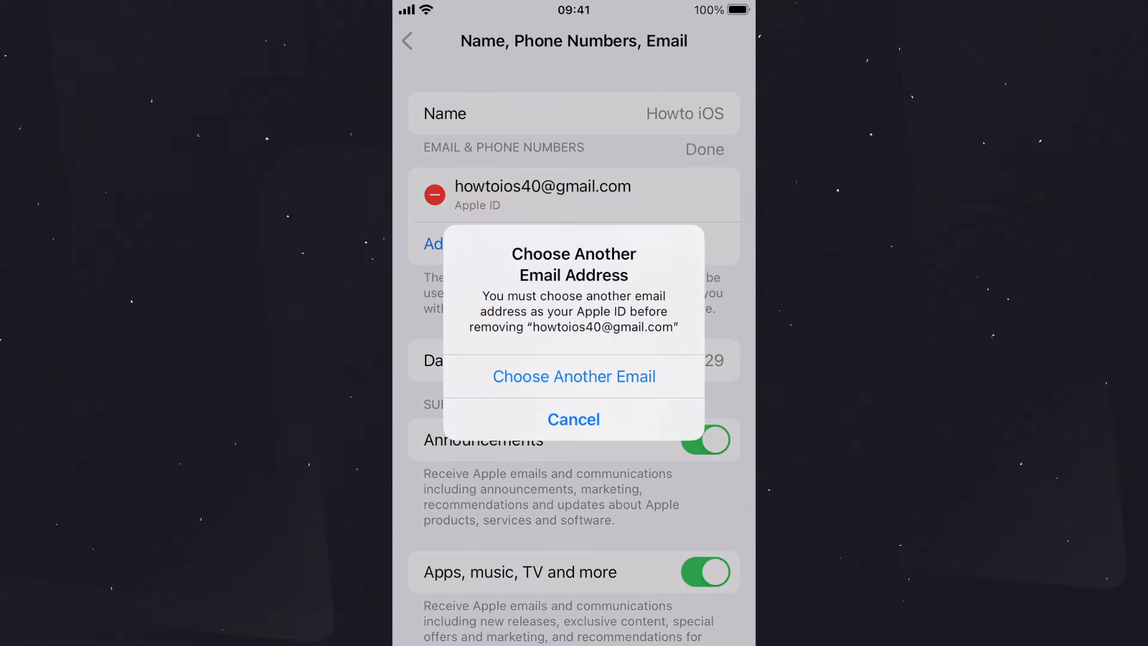
{"action": "left_click", "coordinate": [573, 419]}
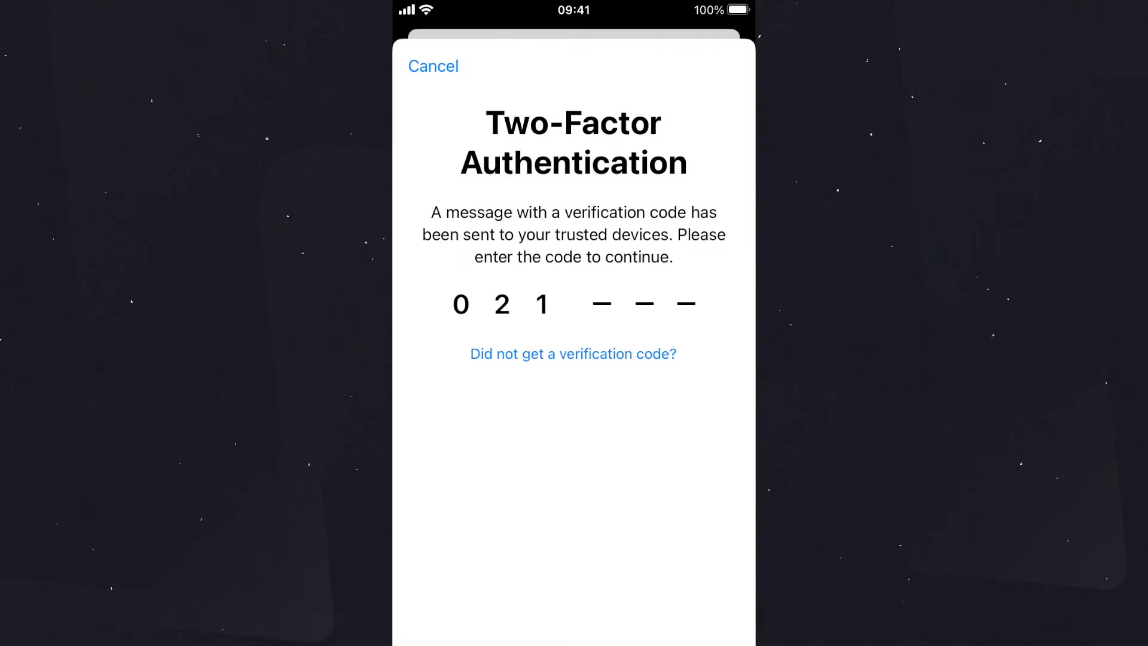
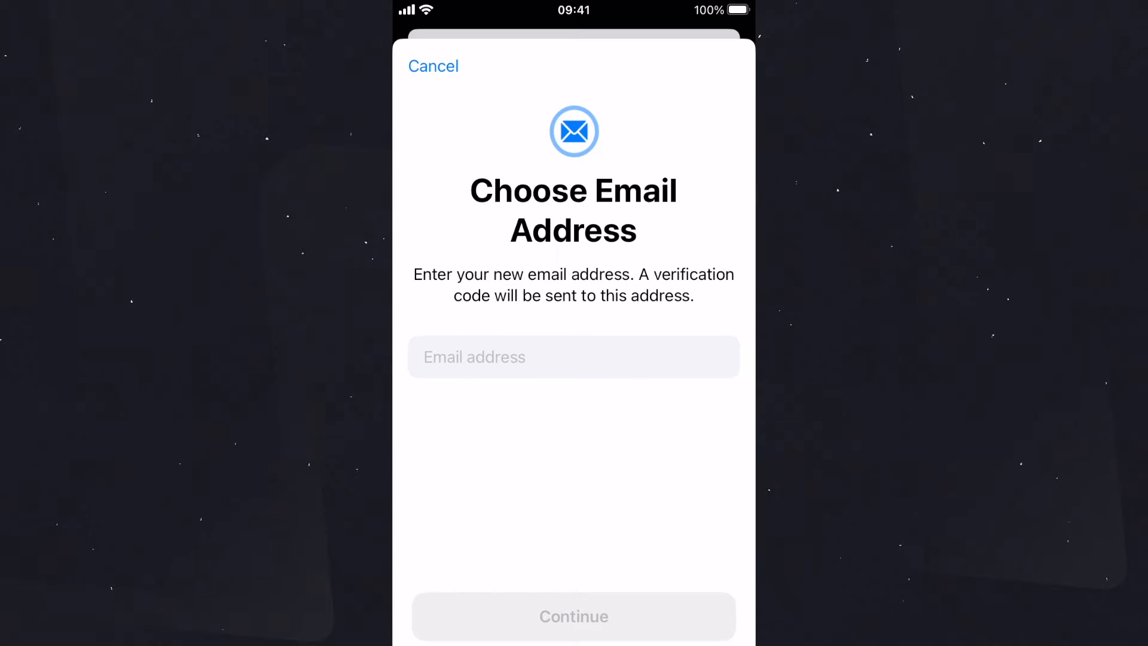
{"action": "left_click", "coordinate": [434, 66]}
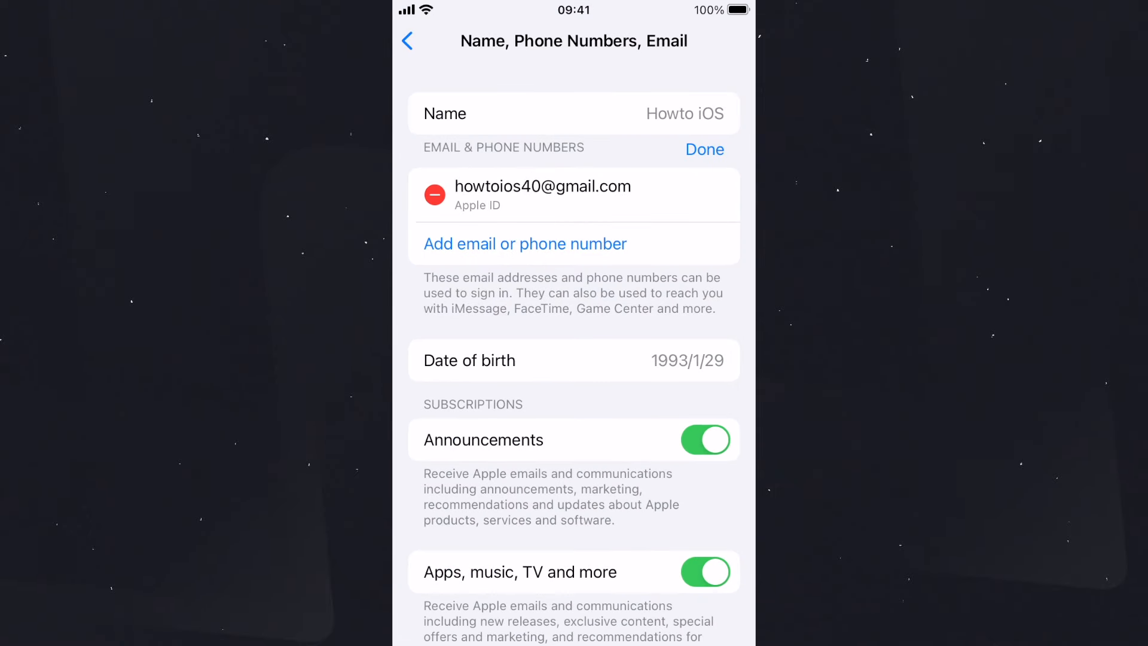
{"action": "left_click", "coordinate": [408, 41]}
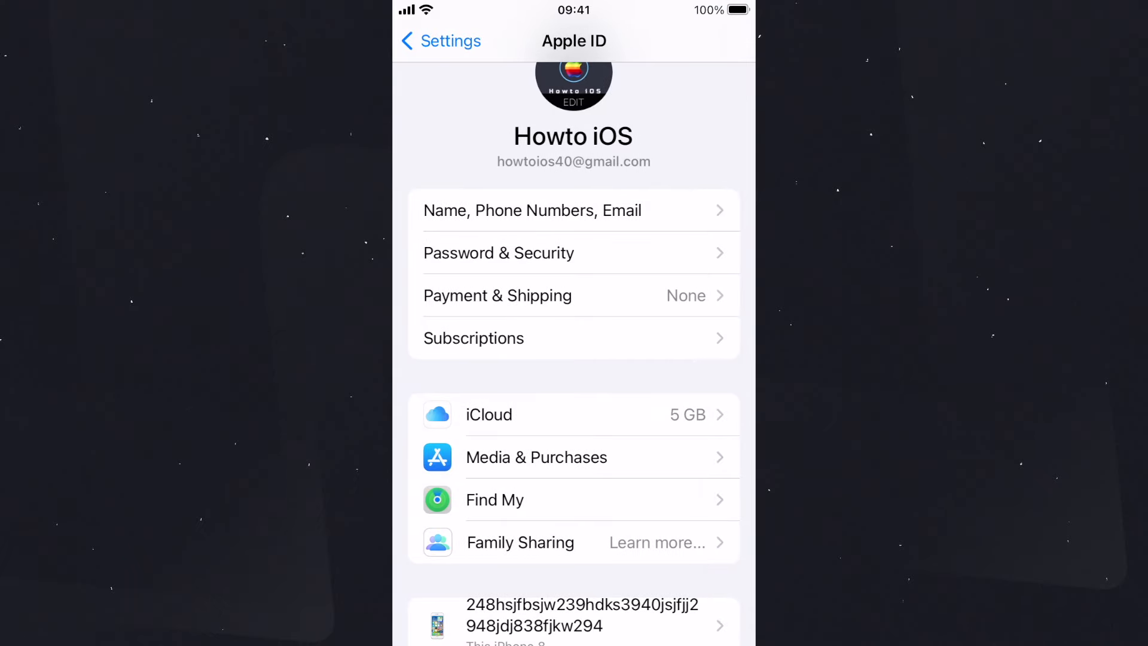